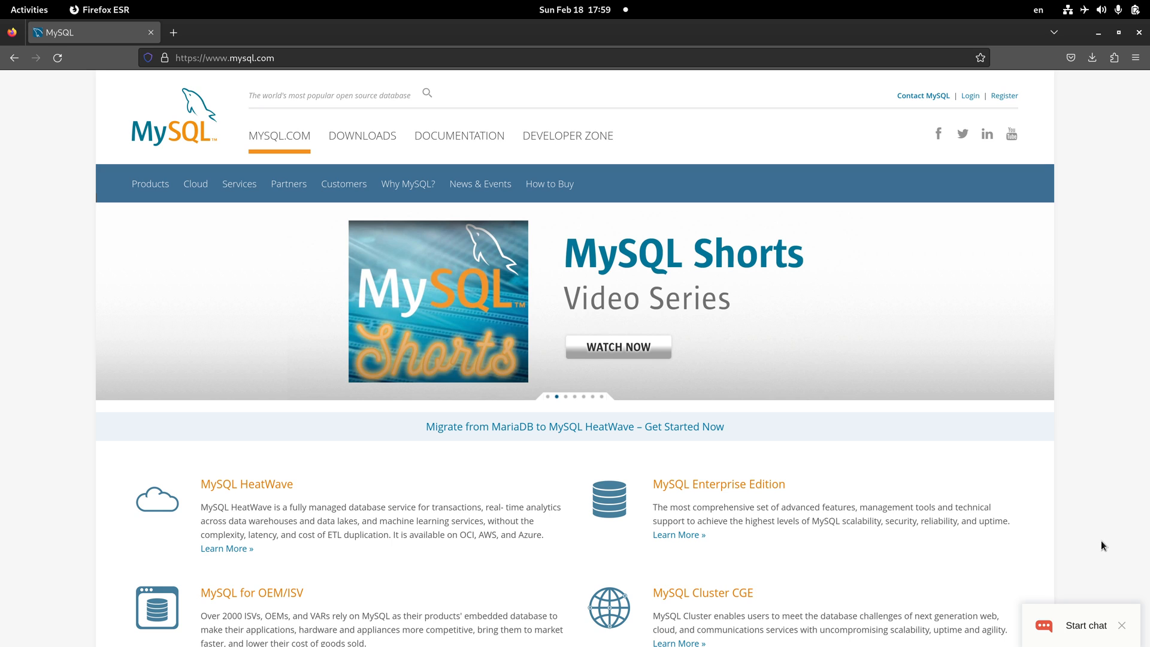
mouse_move(290, 172)
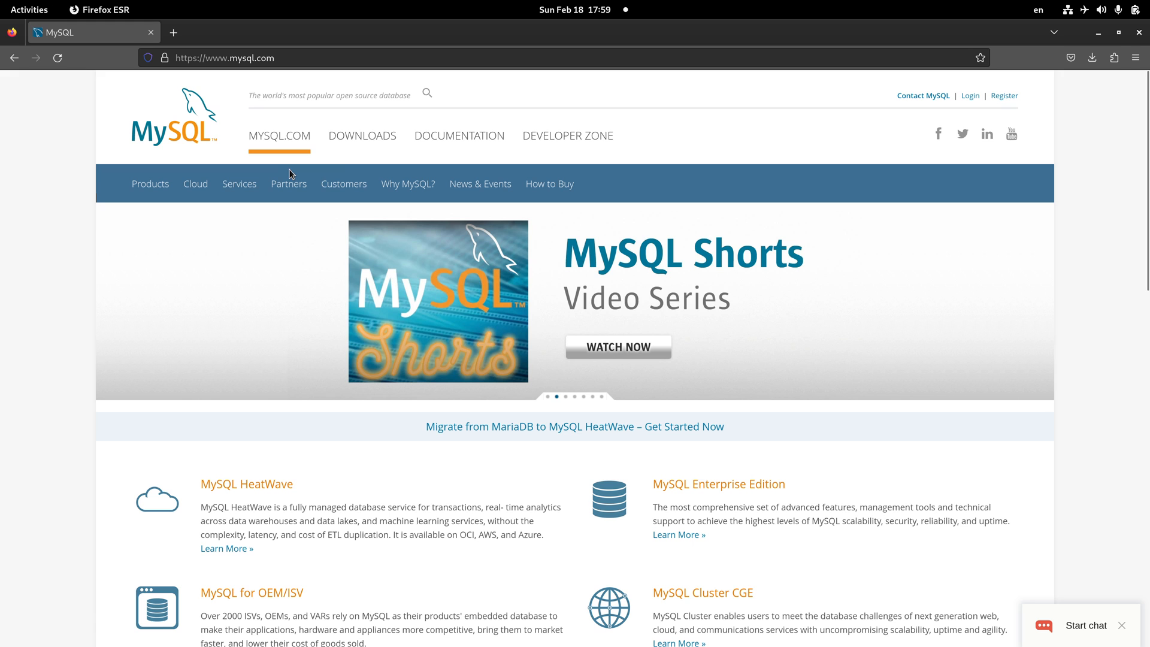
- Go to the MySQL Downloads page and follow the MySQL Community (GPL) Downloads link
left_click(362, 136)
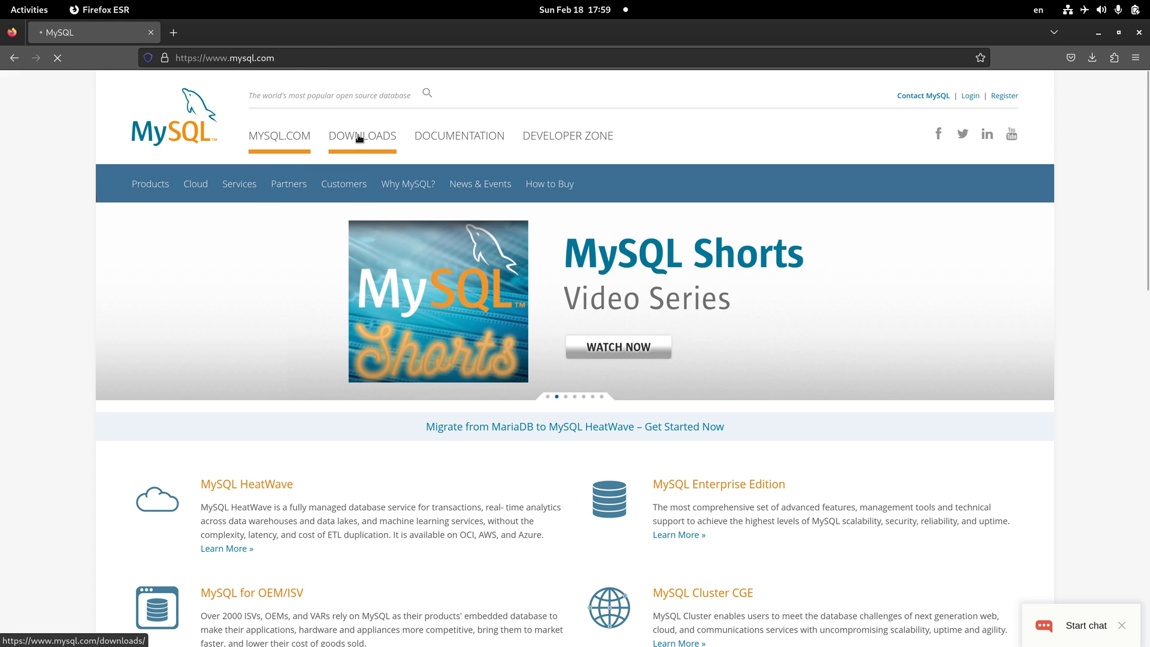
left_click(362, 136)
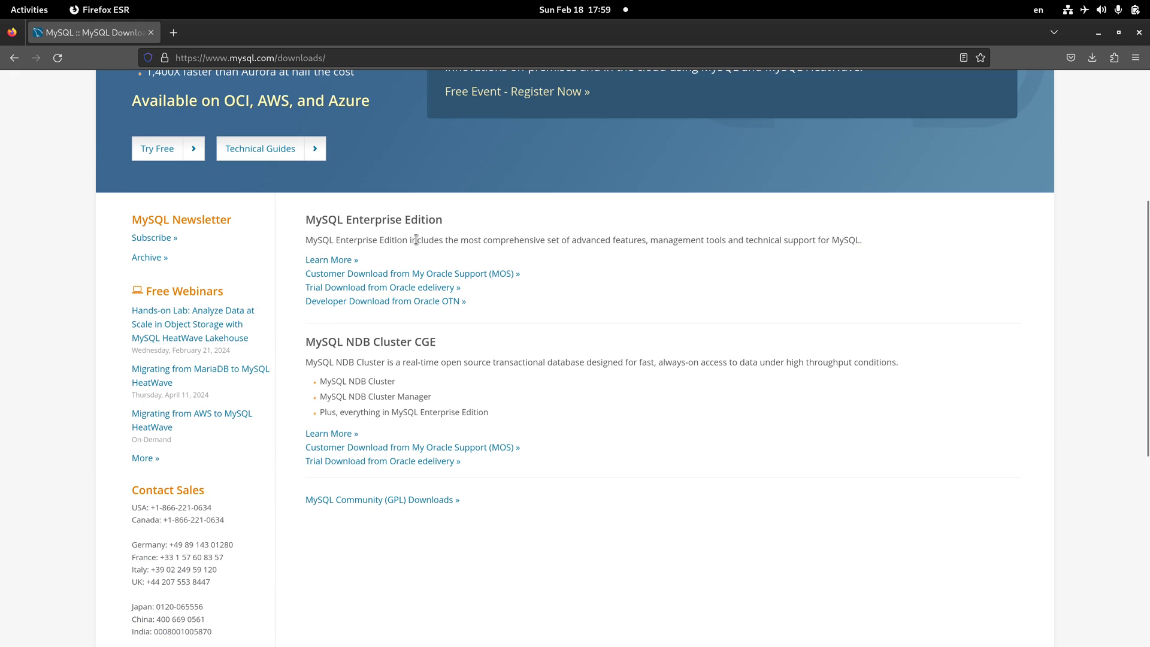
scroll("down", 3)
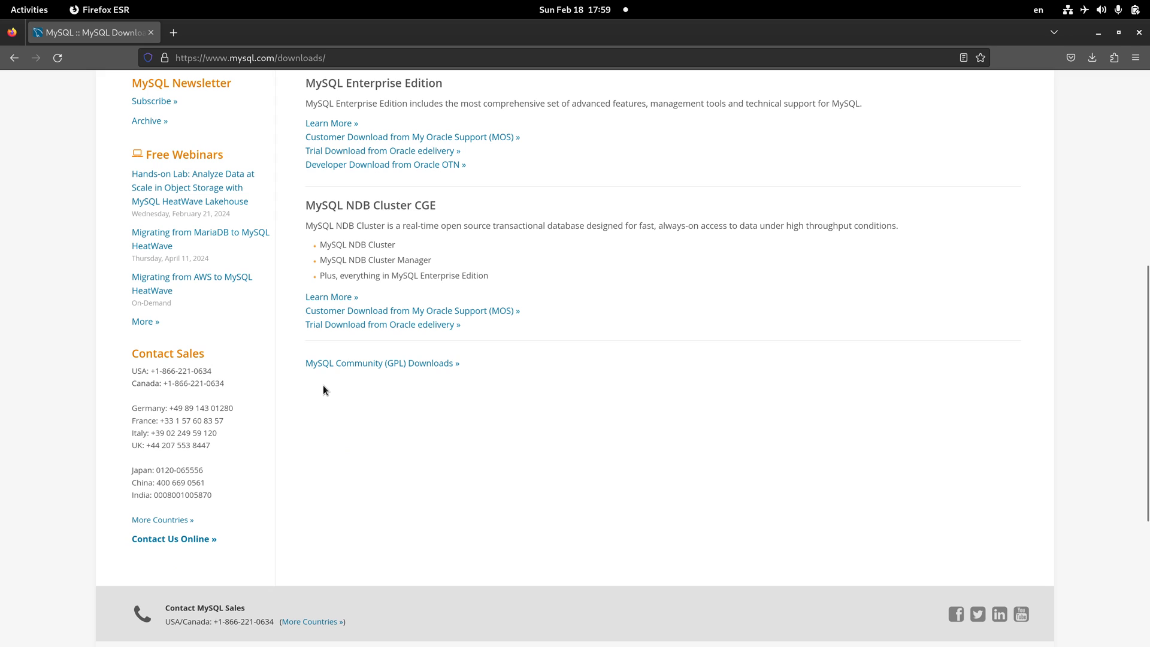
mouse_move(414, 389)
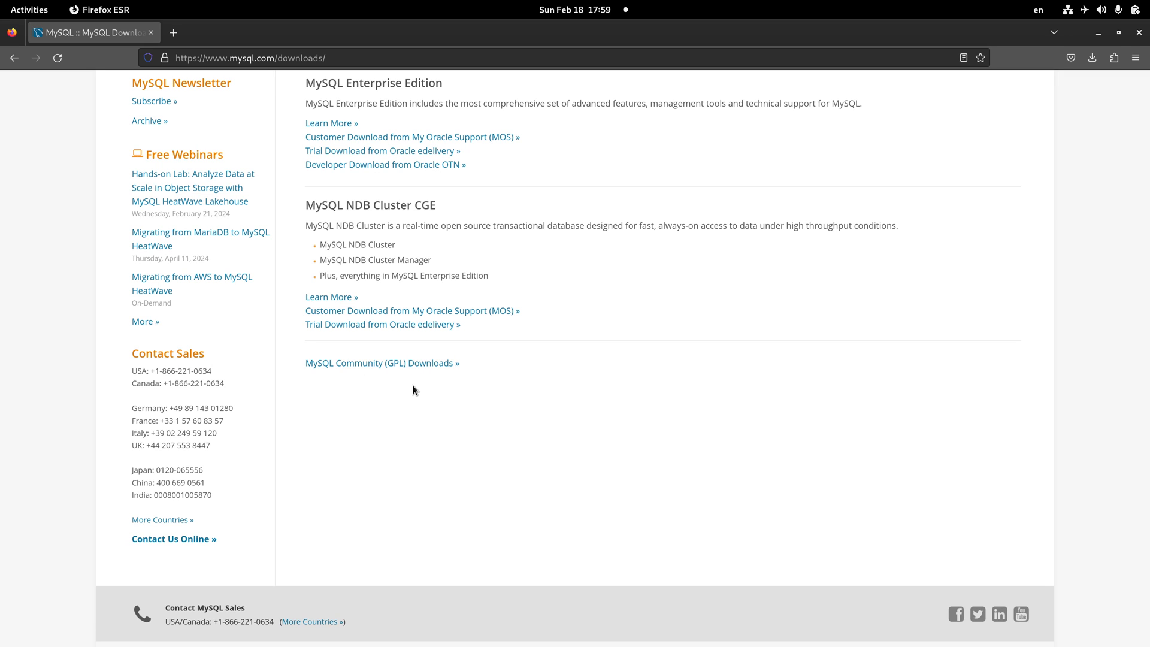
mouse_move(393, 398)
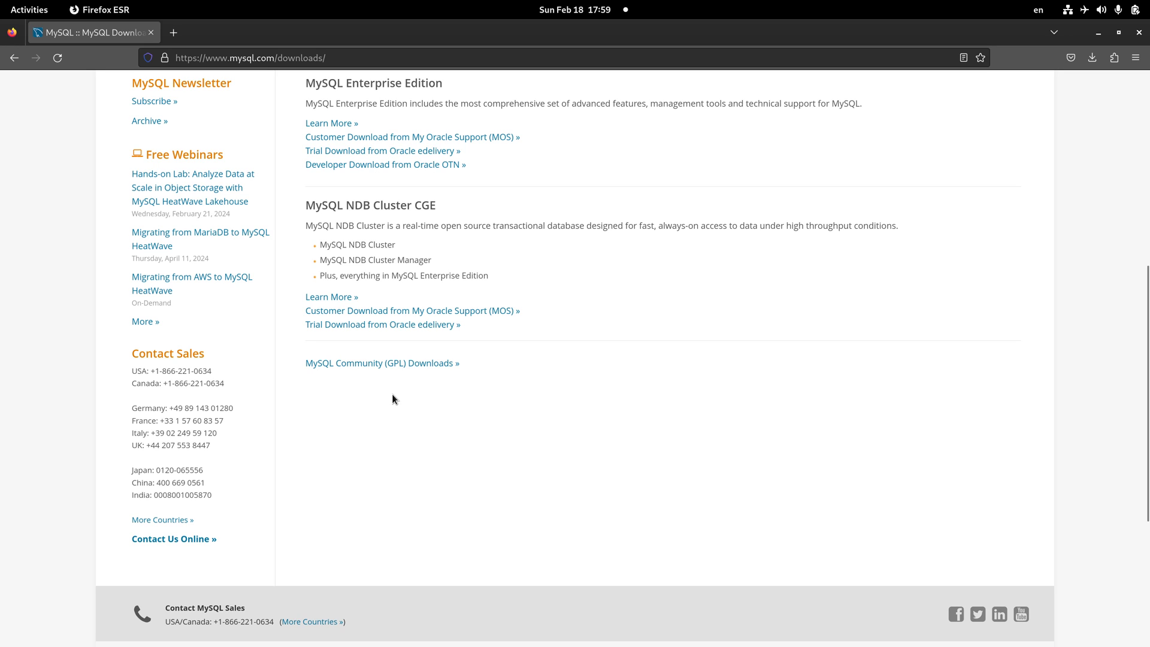
mouse_move(338, 397)
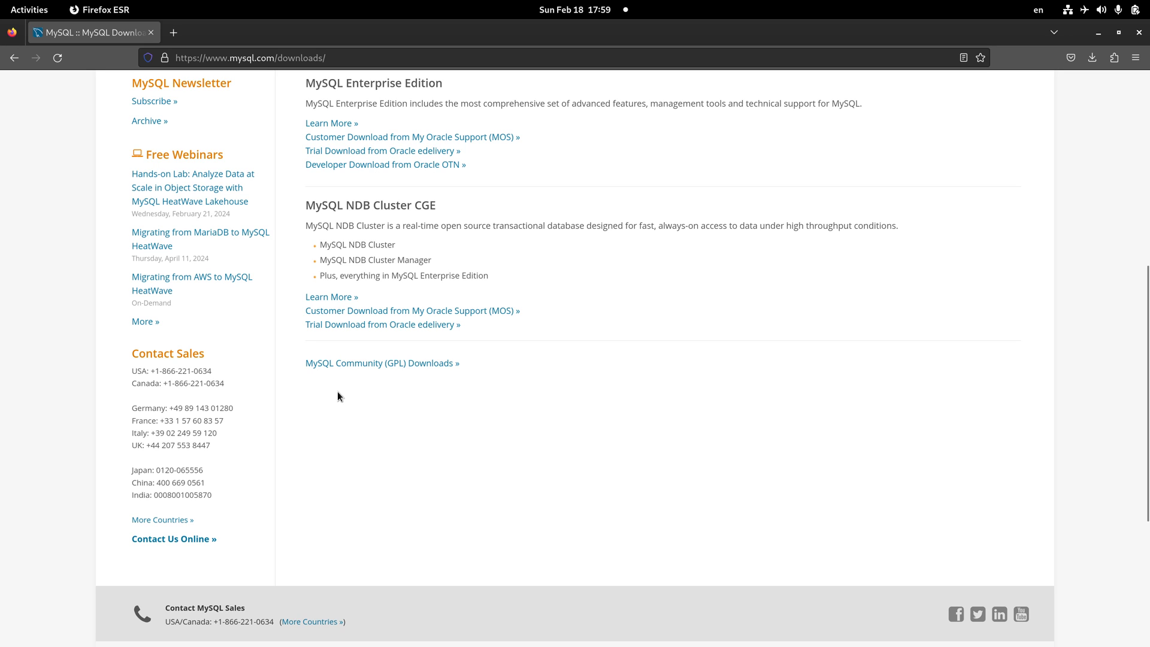
left_click(381, 363)
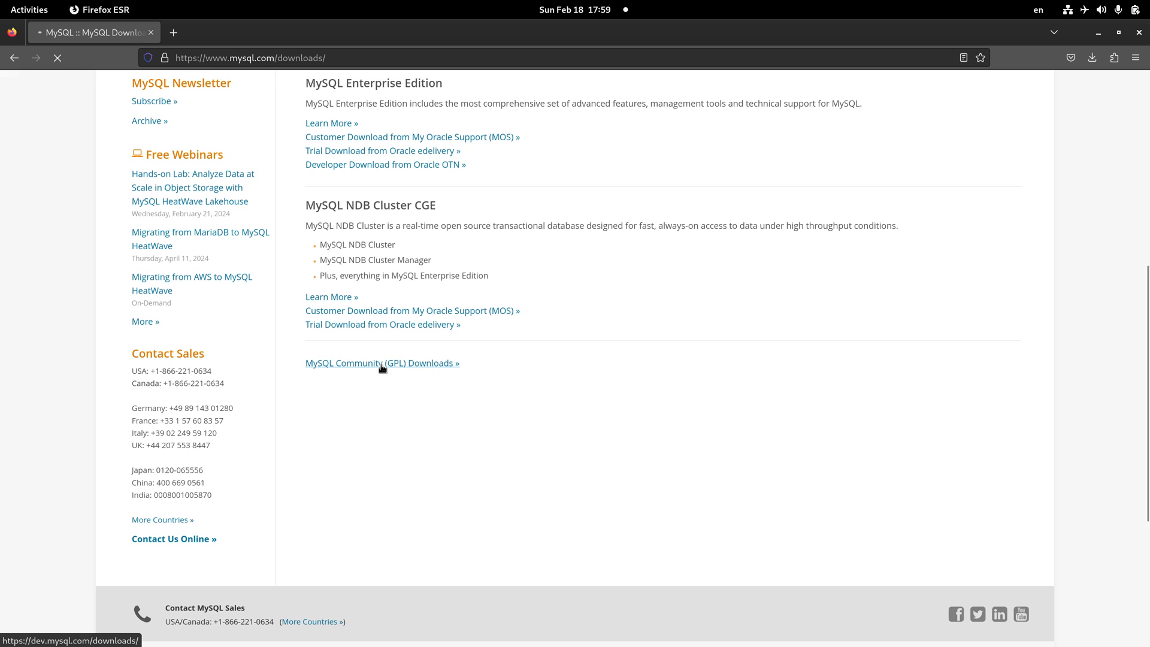
- Load the MySQL Community Downloads list, then switch to the Terminator window
left_click(382, 363)
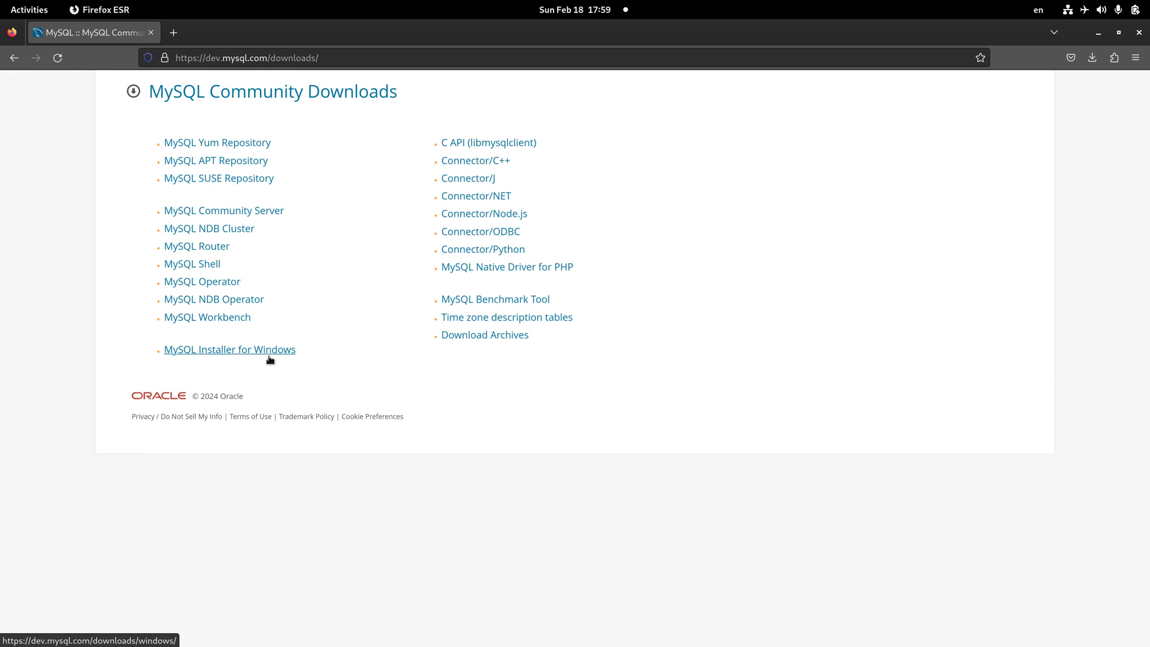
mouse_move(596, 419)
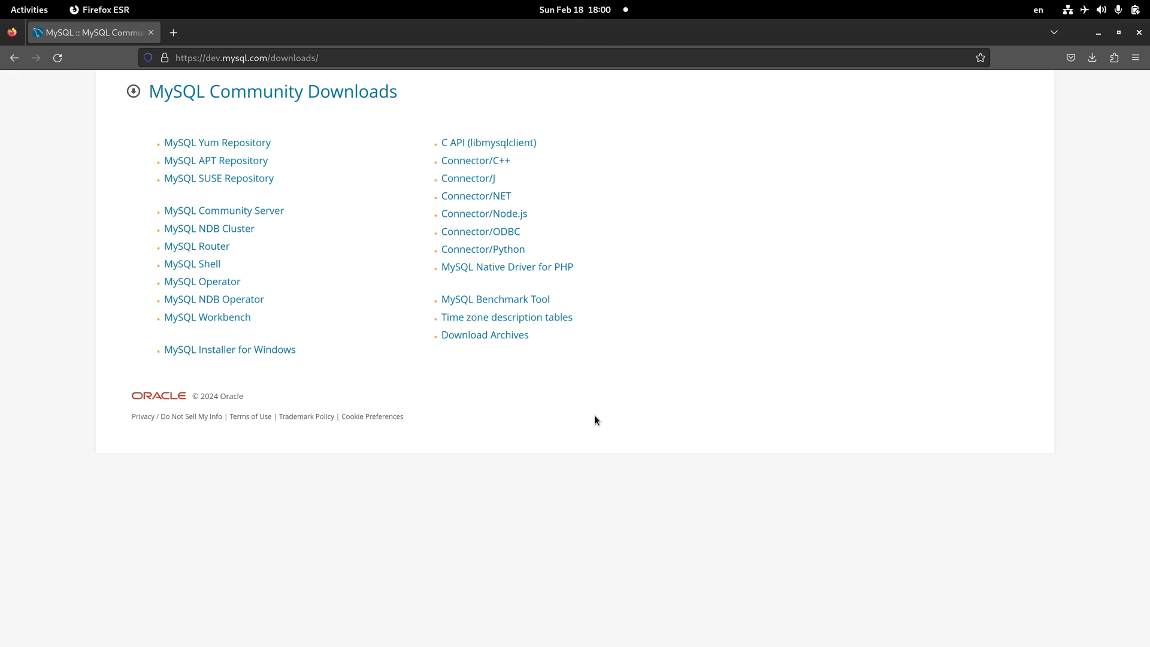
left_click(97, 9)
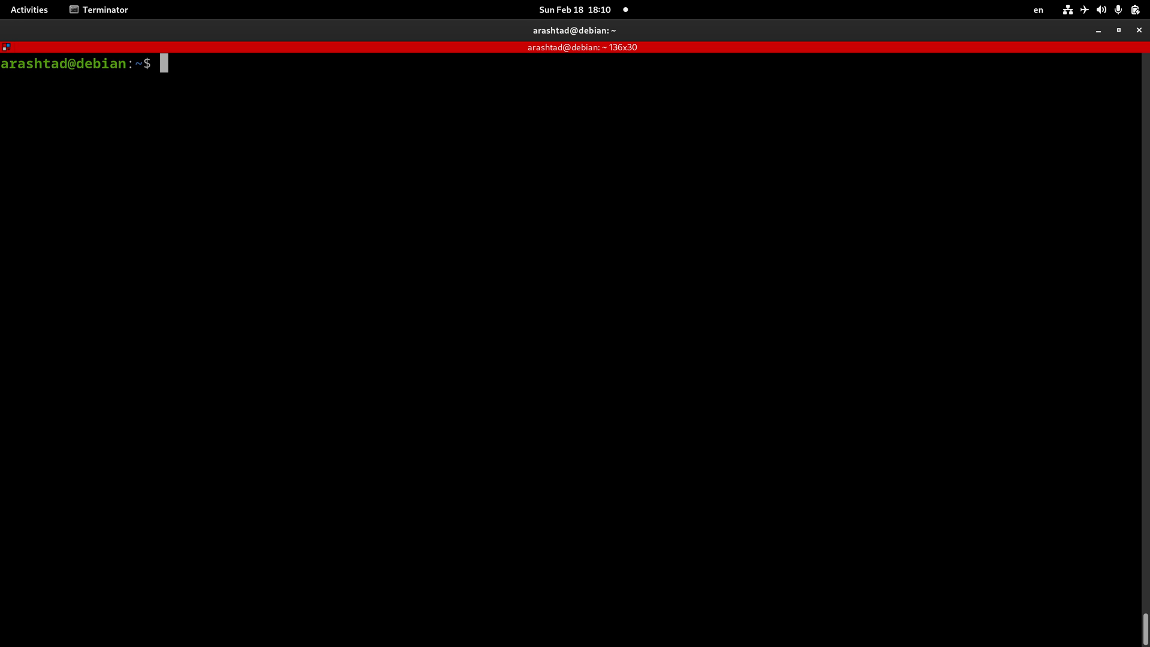
- Run sudo apt update, ending with 6 upgradable packages reported
type("sudo apt up")
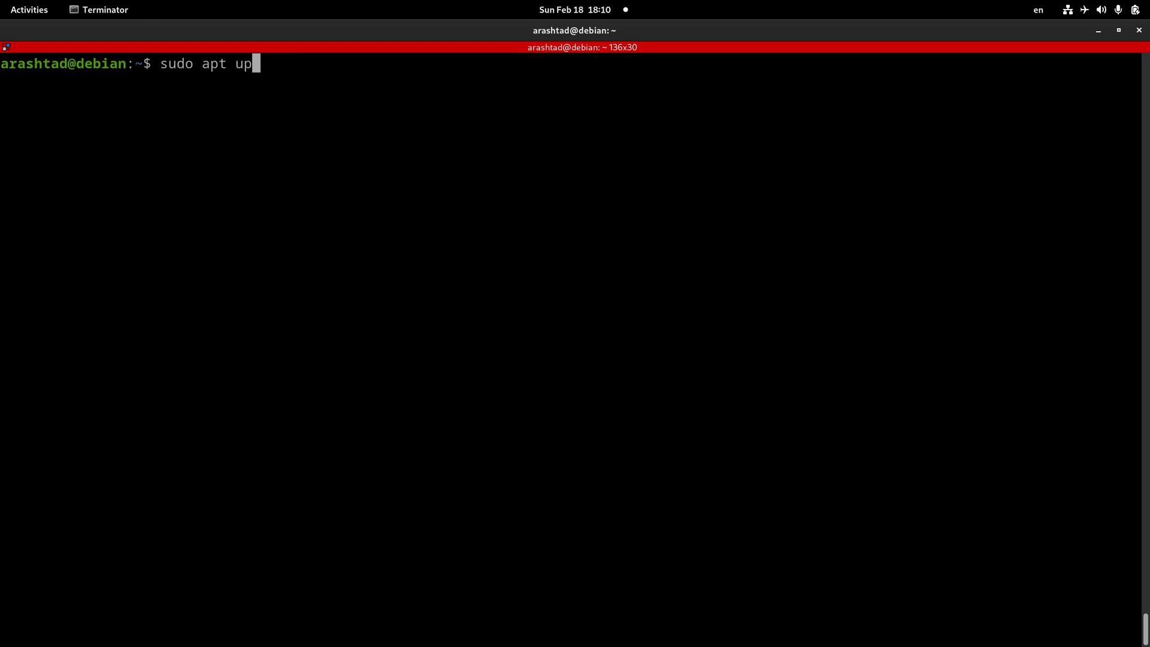
key("Return")
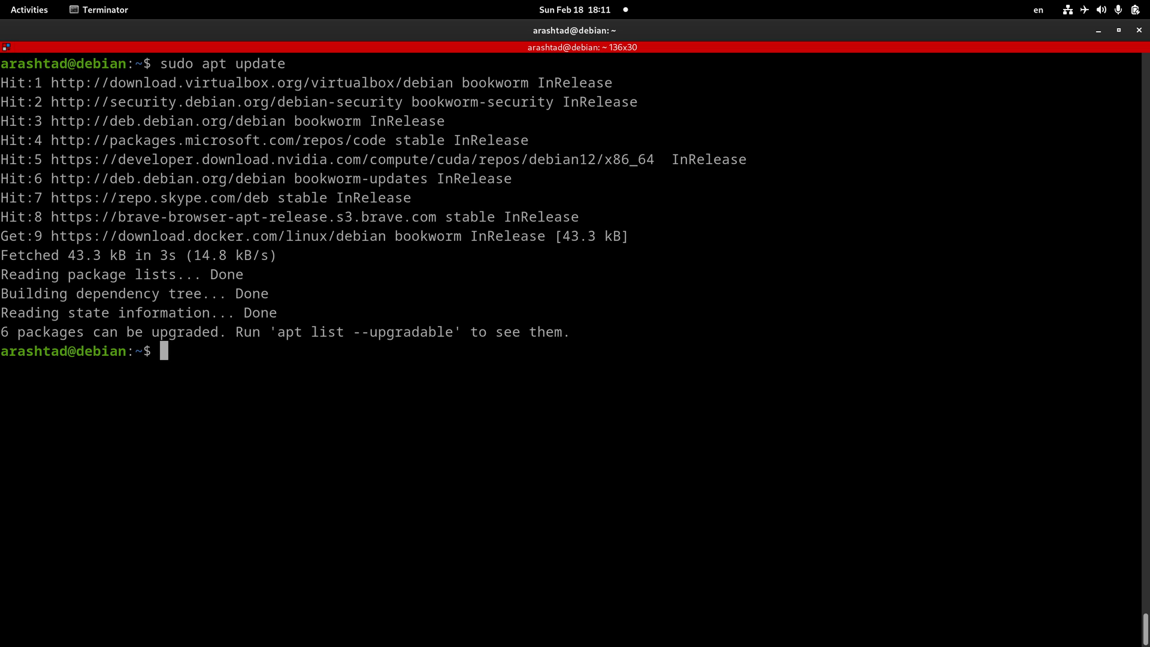
- Install the mariadb-server package with sudo apt install mariadb-server
type("sudo")
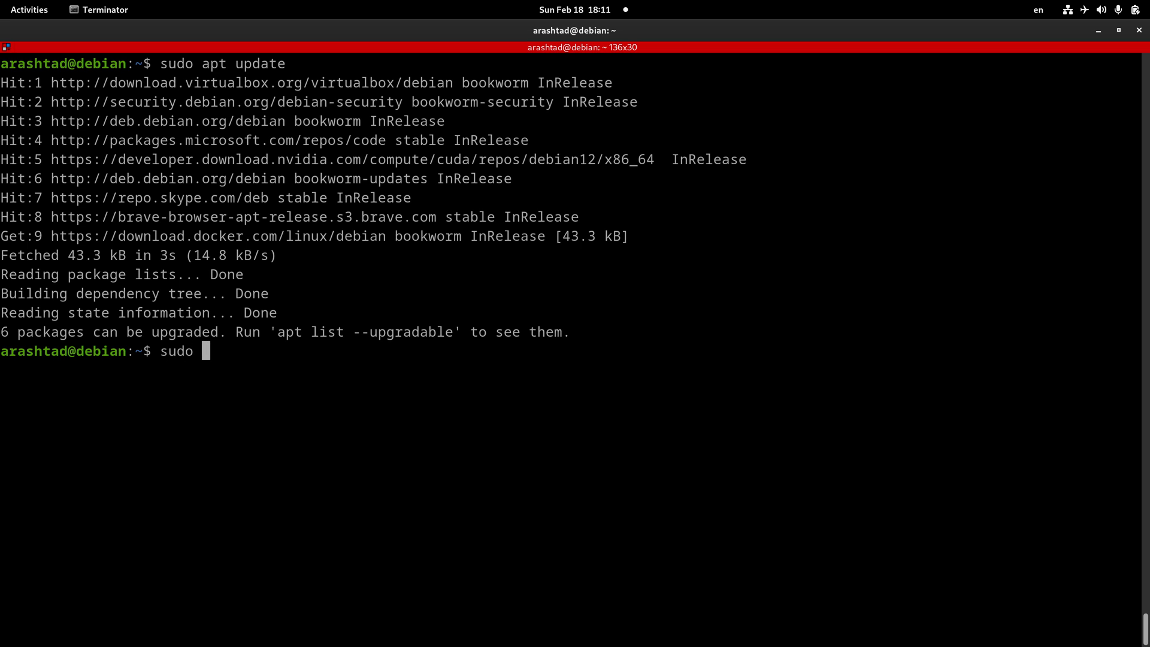
type("apt install")
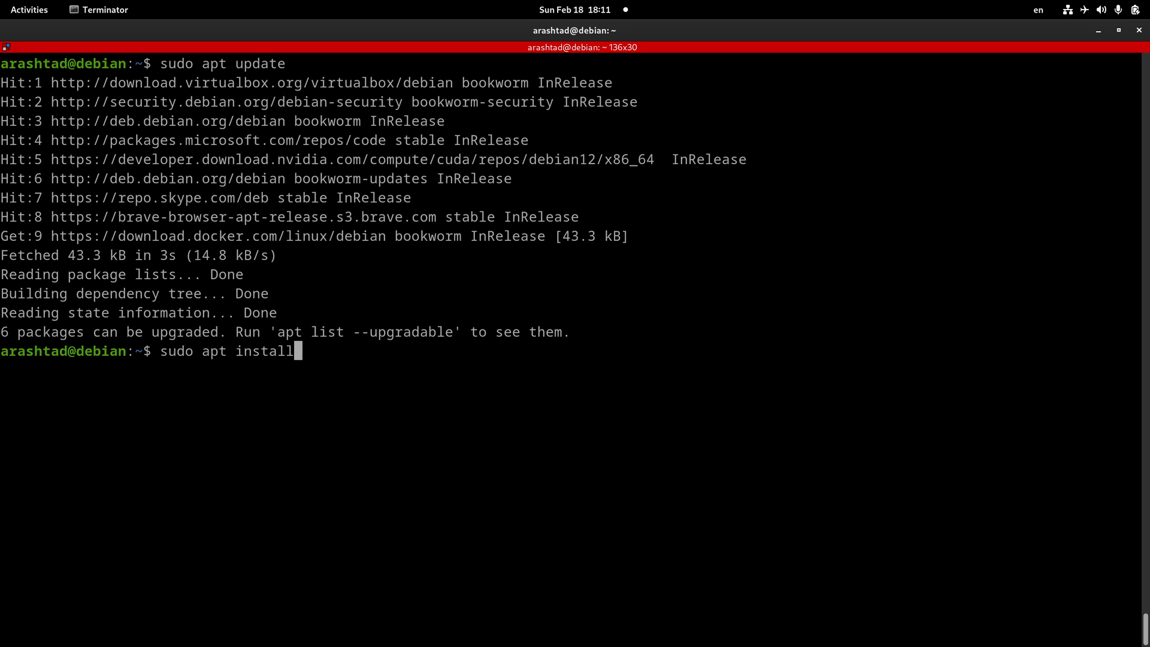
type("mariadb-")
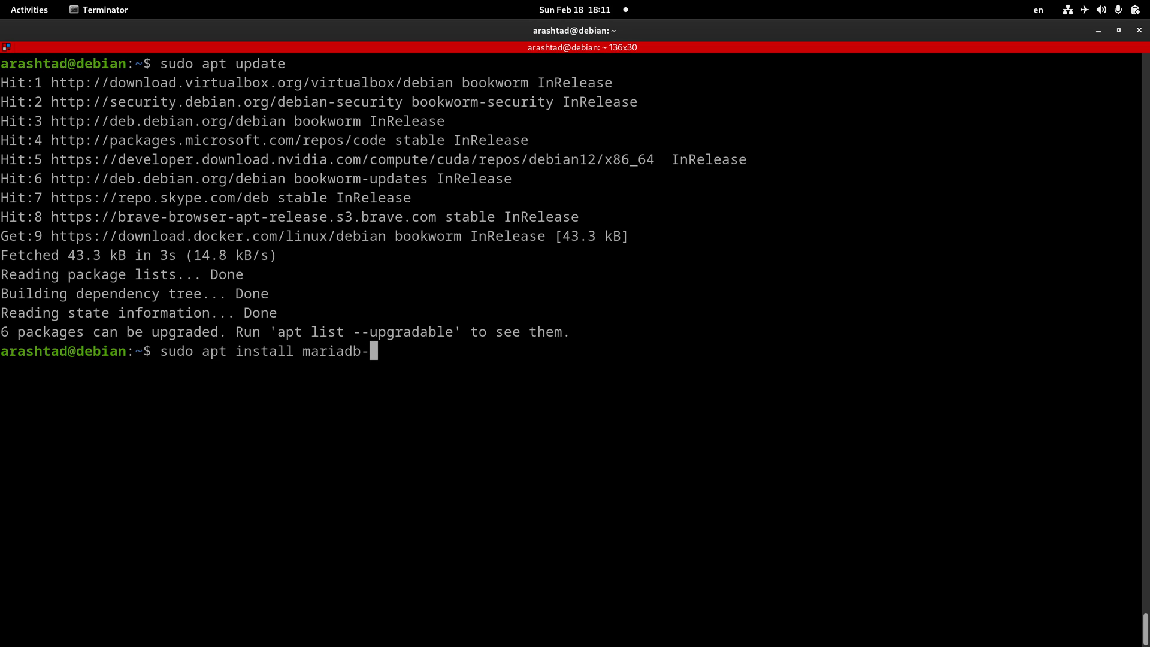
type("server")
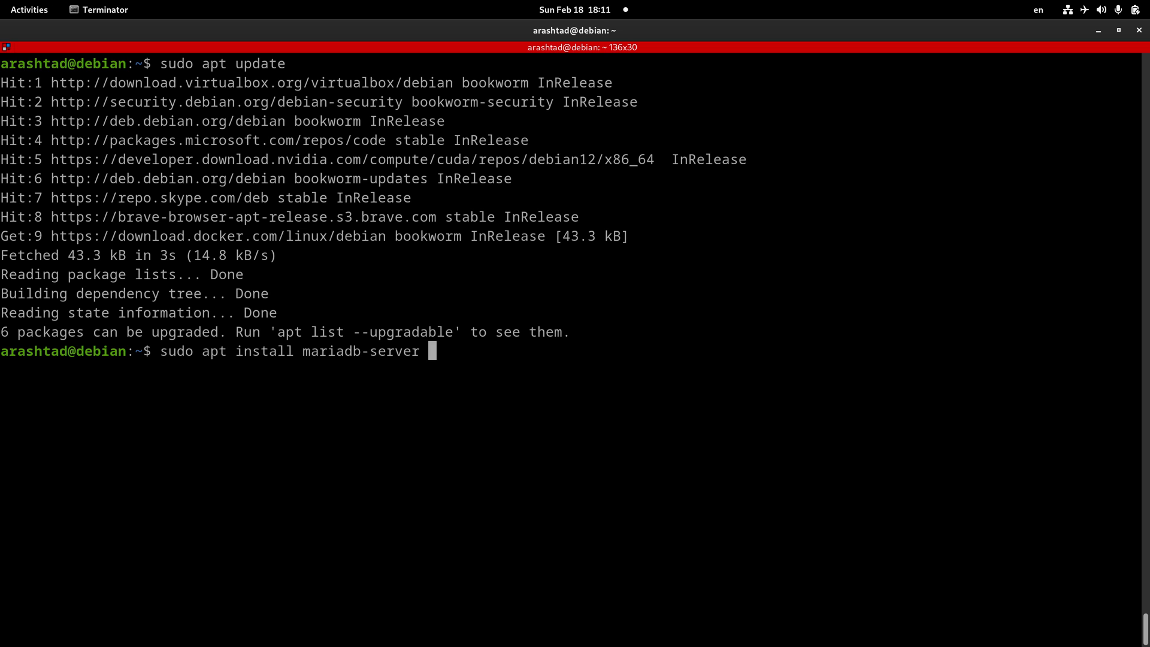
key("Return")
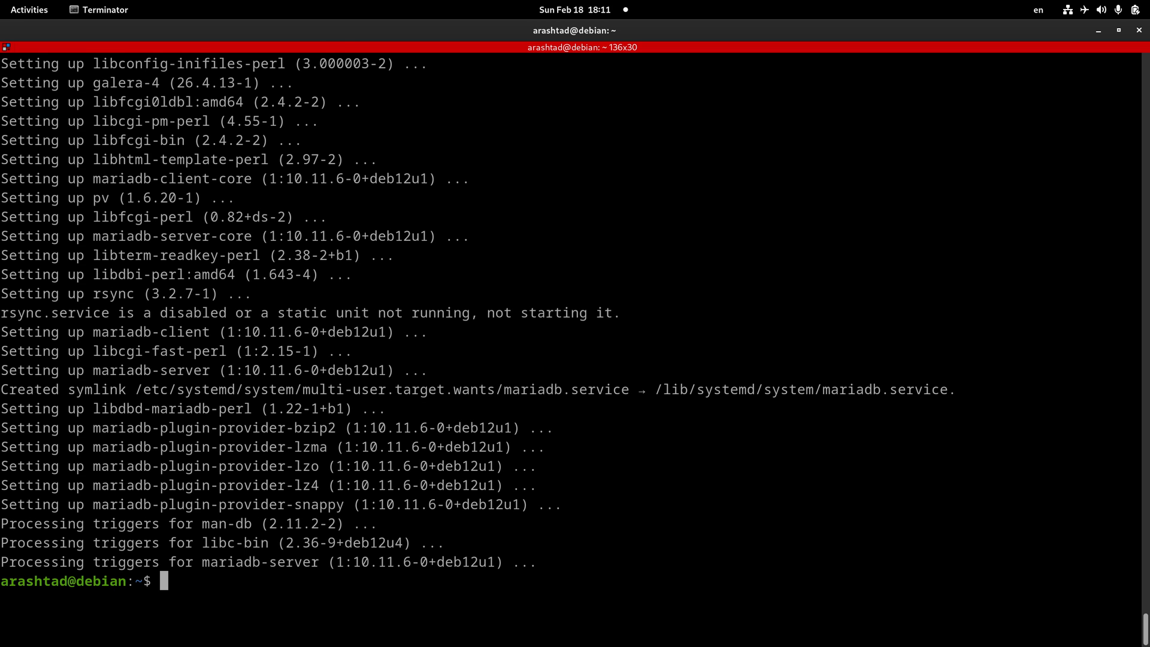
- Run sudo mysql_secure_installation, skipping the current root password and accepting unix_socket authentication
type("sudo")
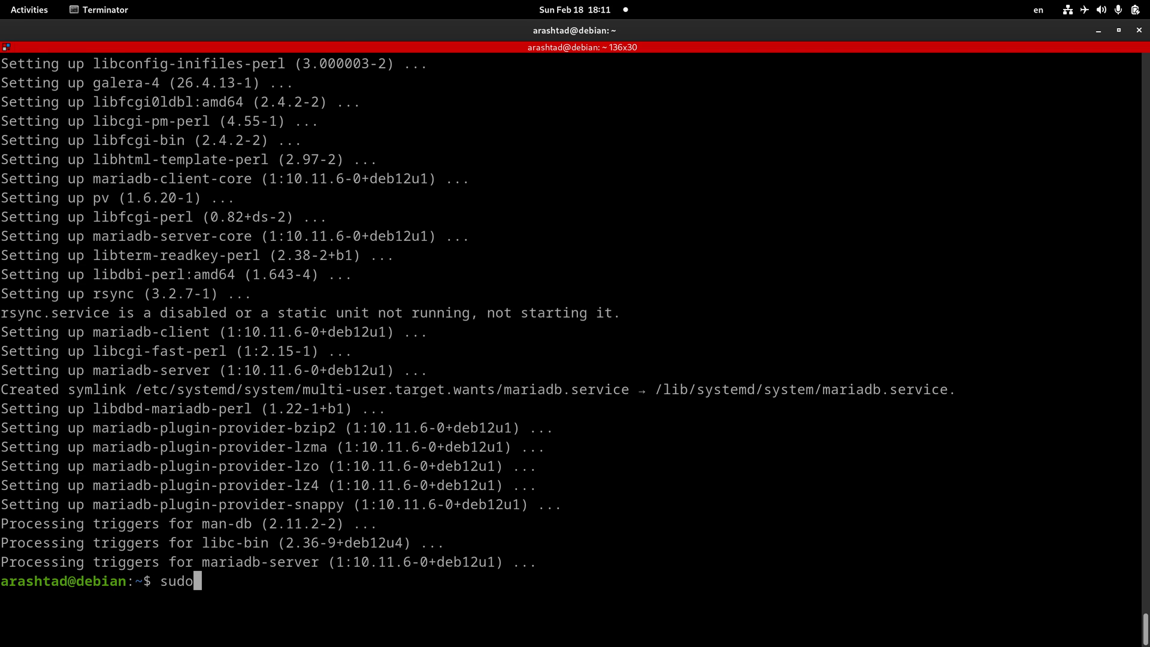
type("mysql")
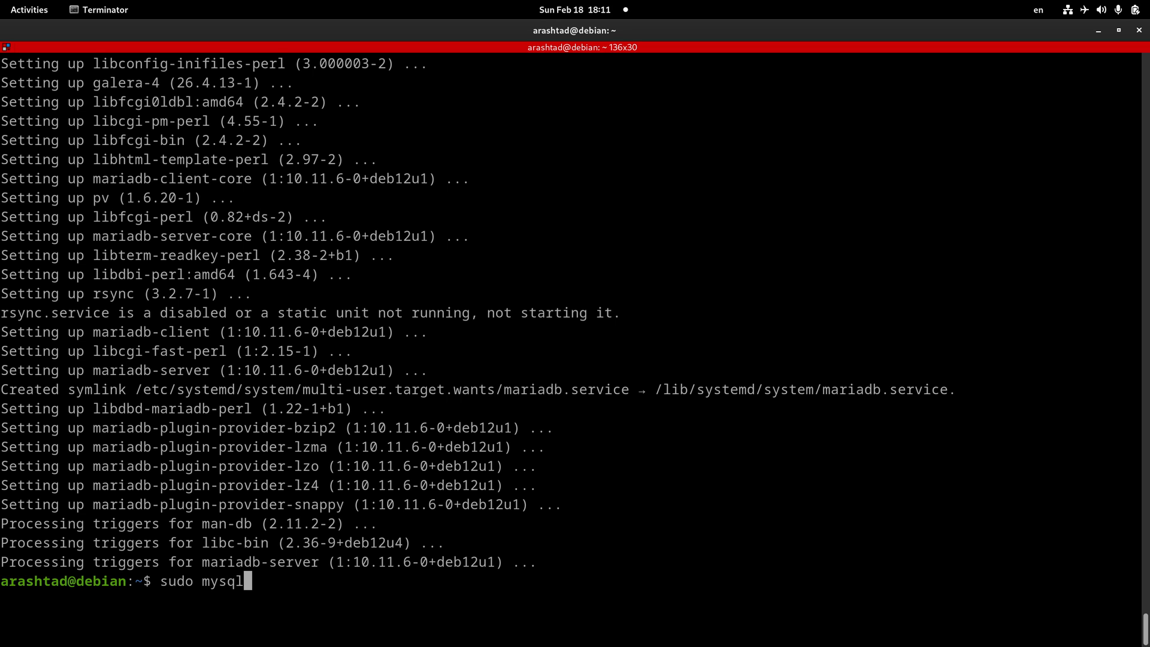
type("_secure")
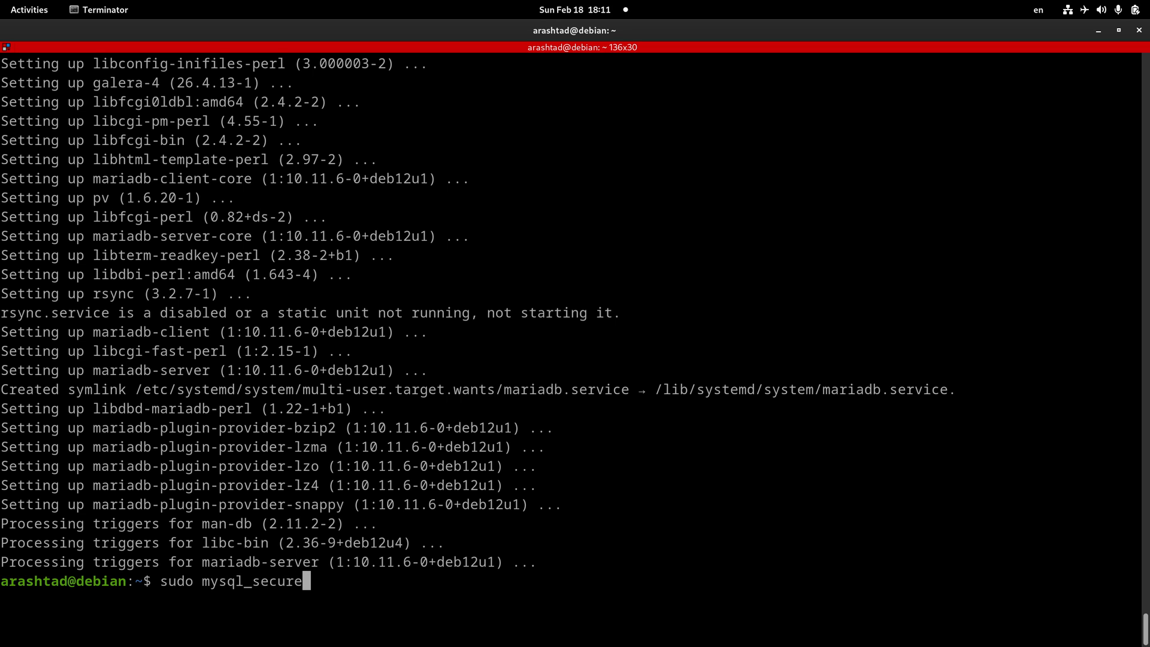
type("_installat")
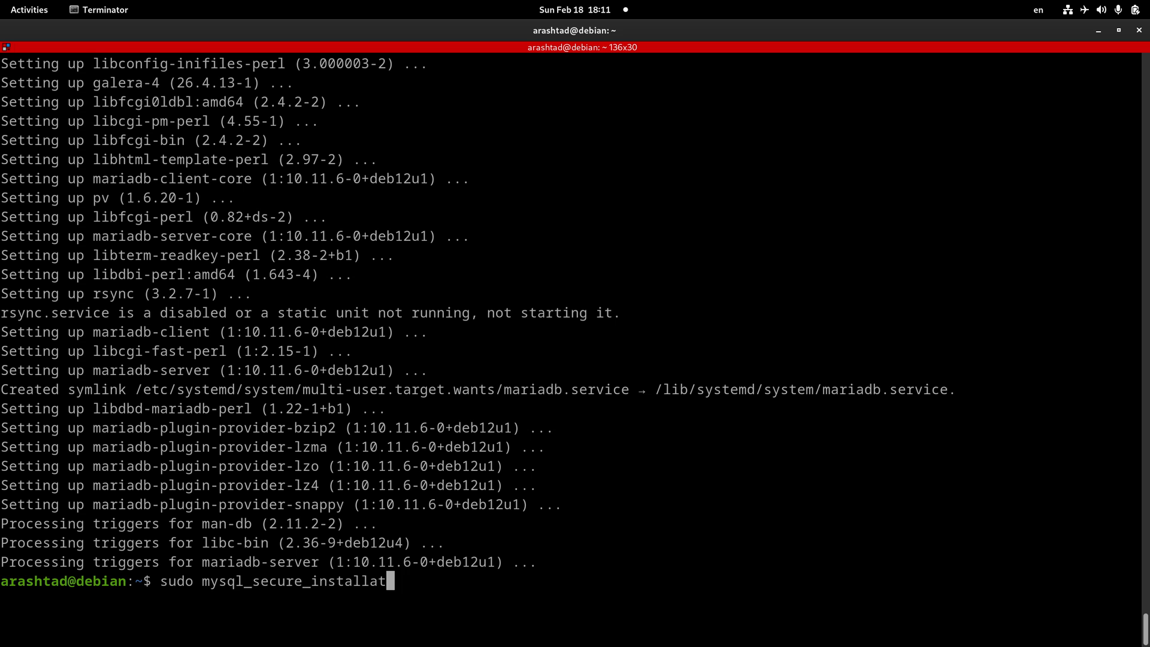
key("Return")
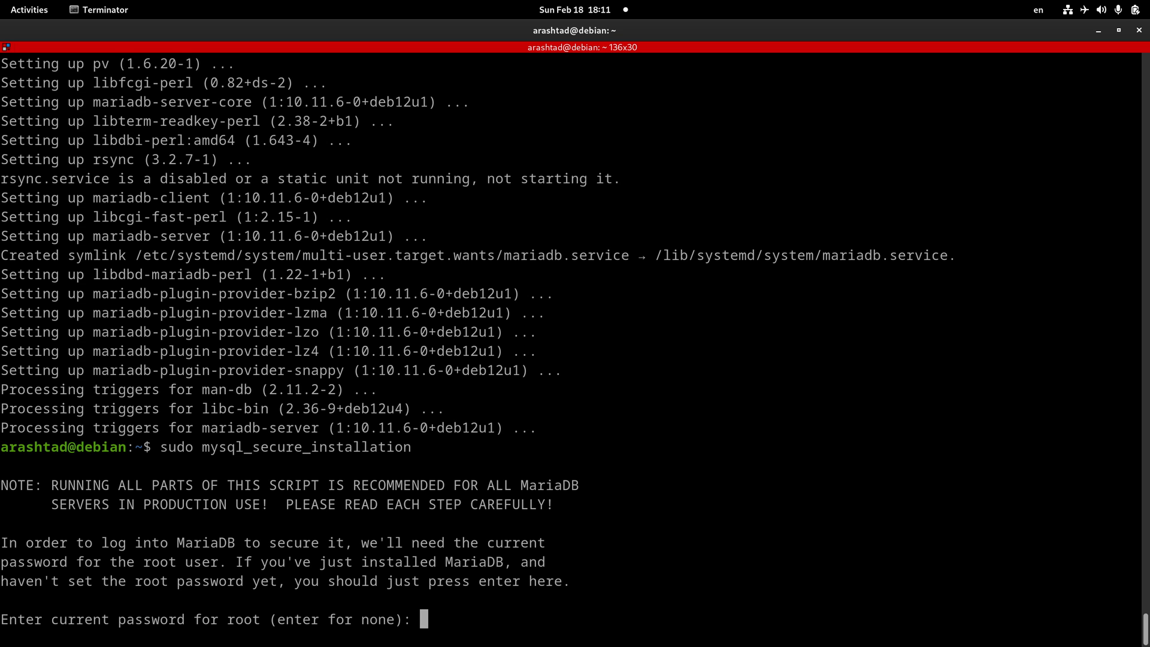
key("Return")
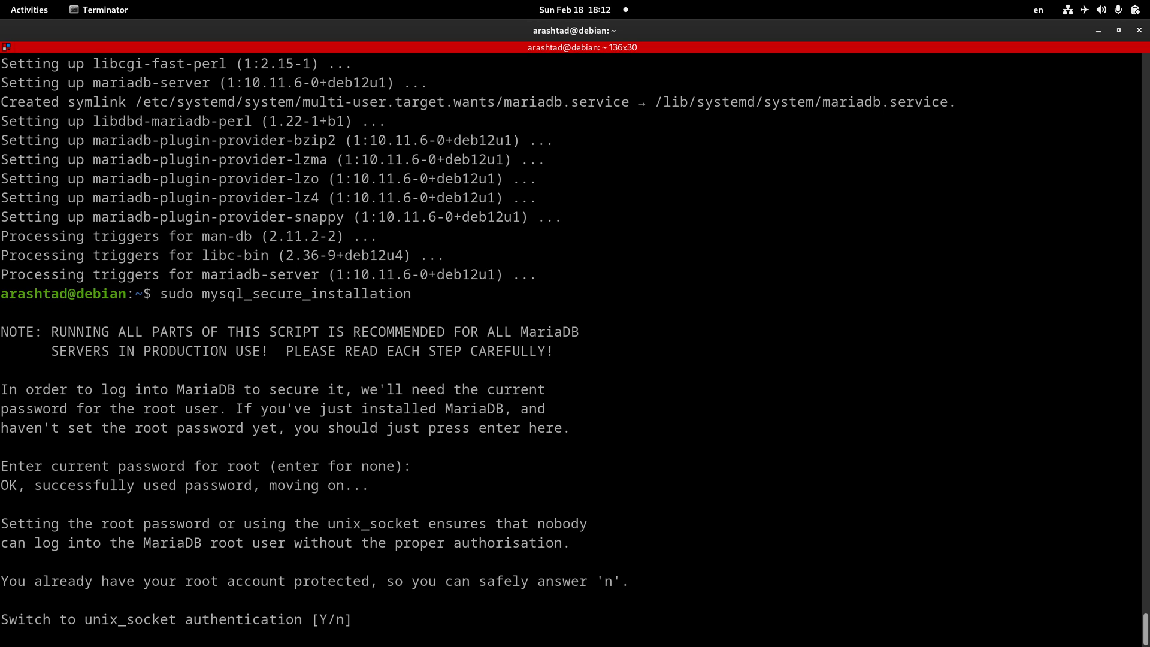
type("y")
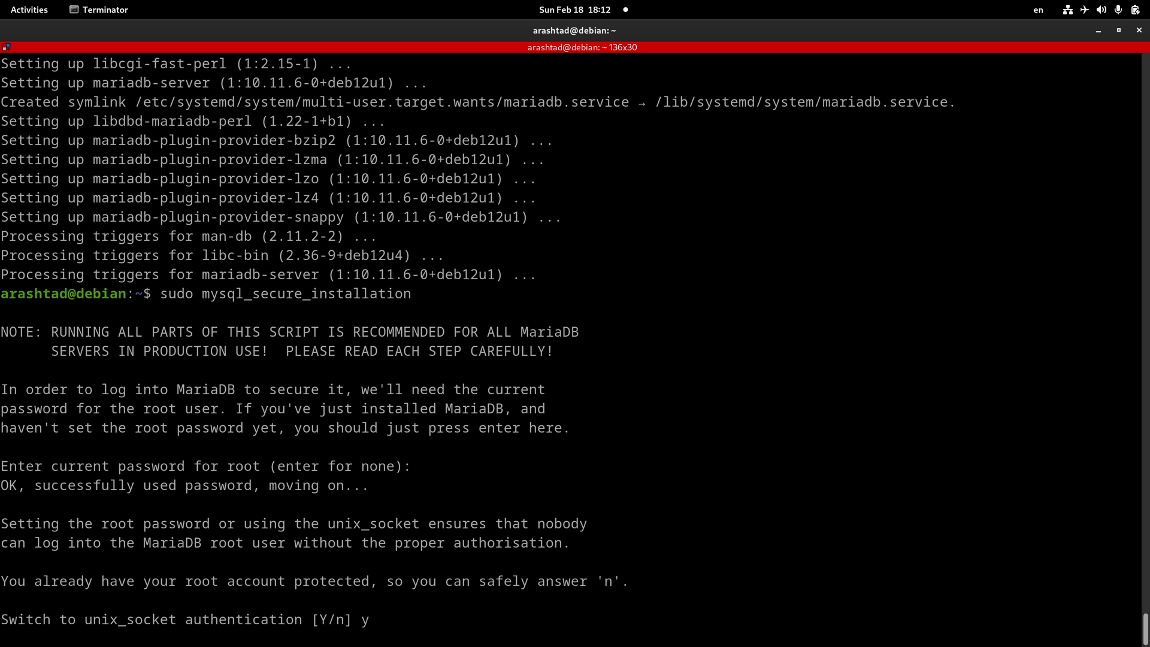
key("Return")
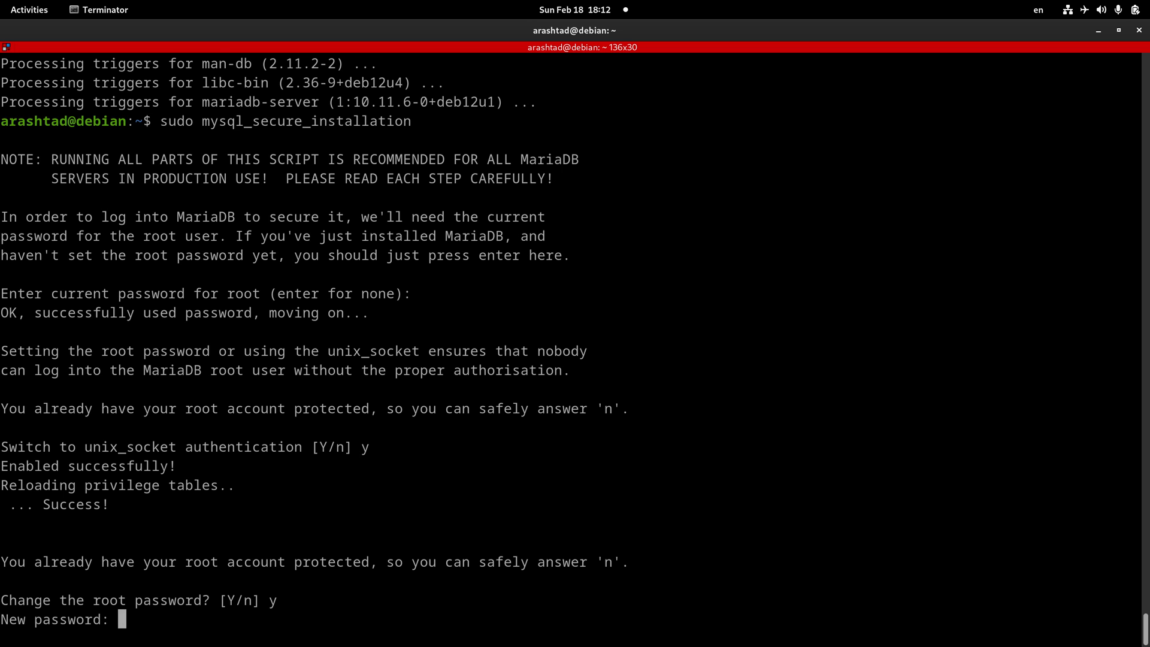
- Set and confirm a new root password, then answer y to remove anonymous users, disallow remote root and drop the test database
key("Return")
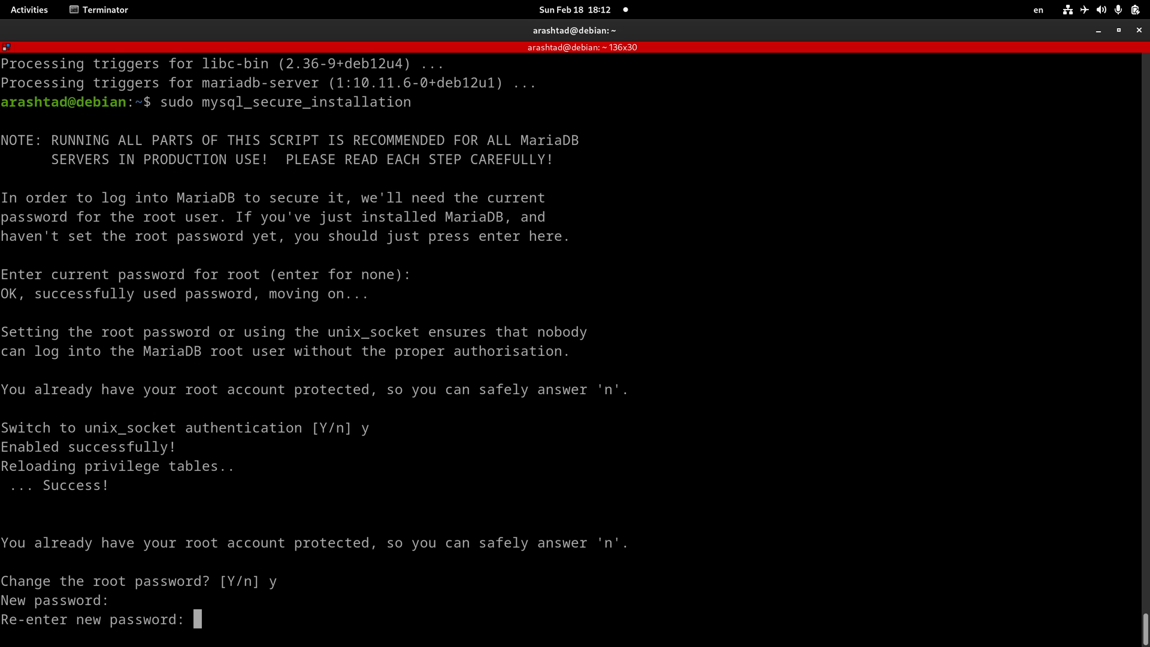
key("Return")
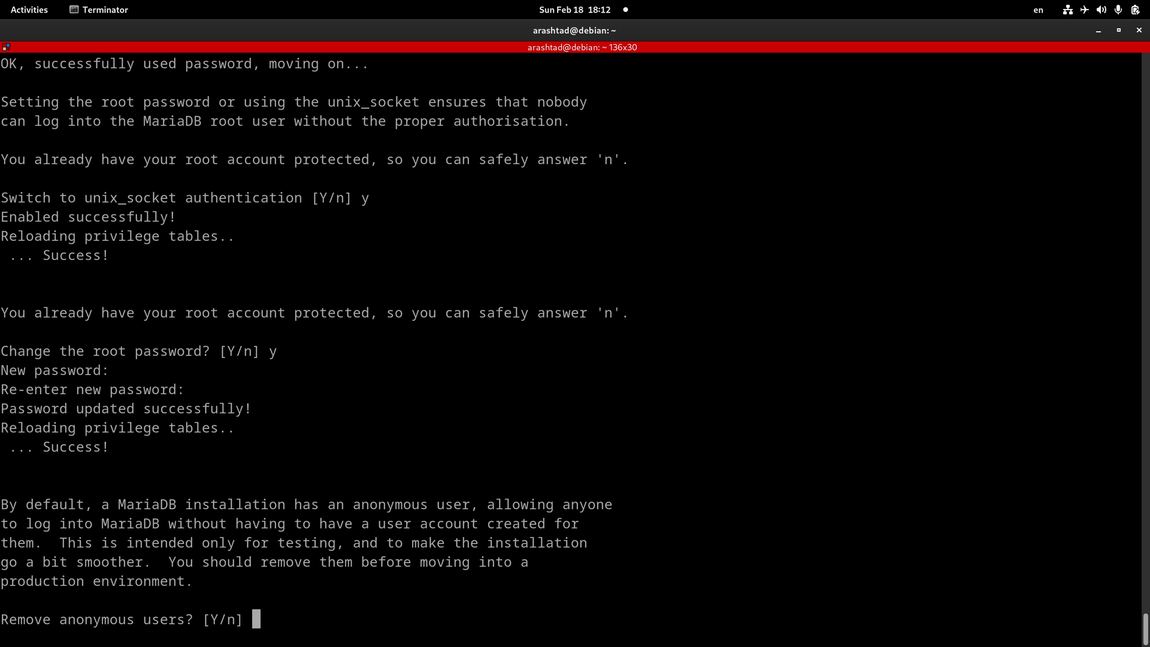
type("y")
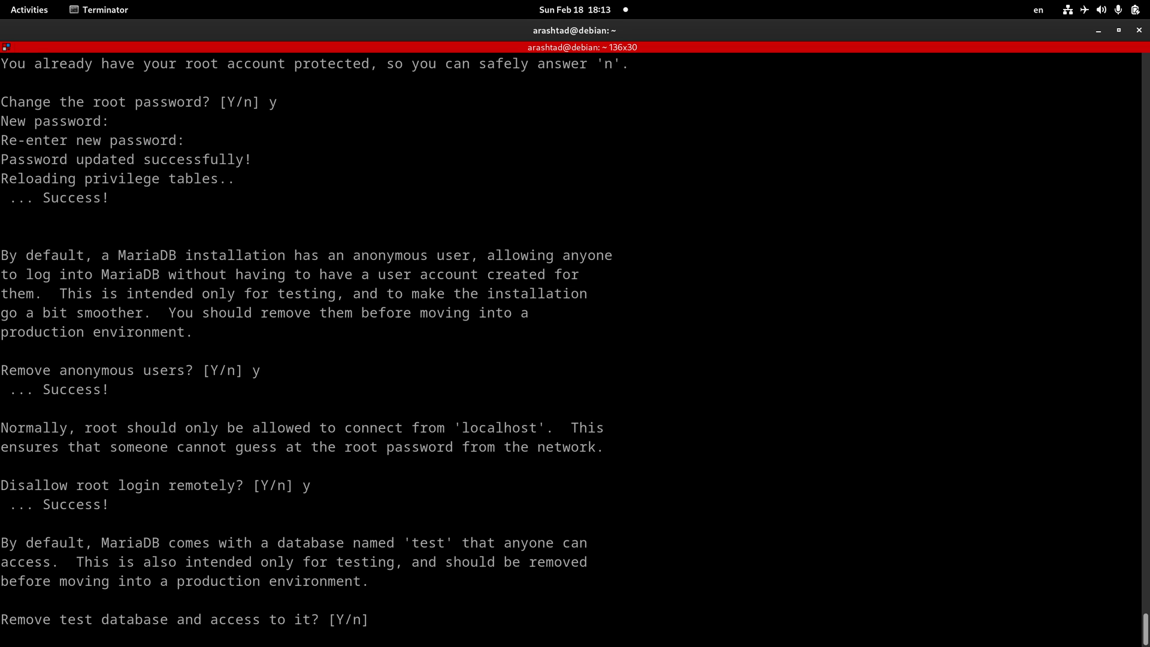
type("y")
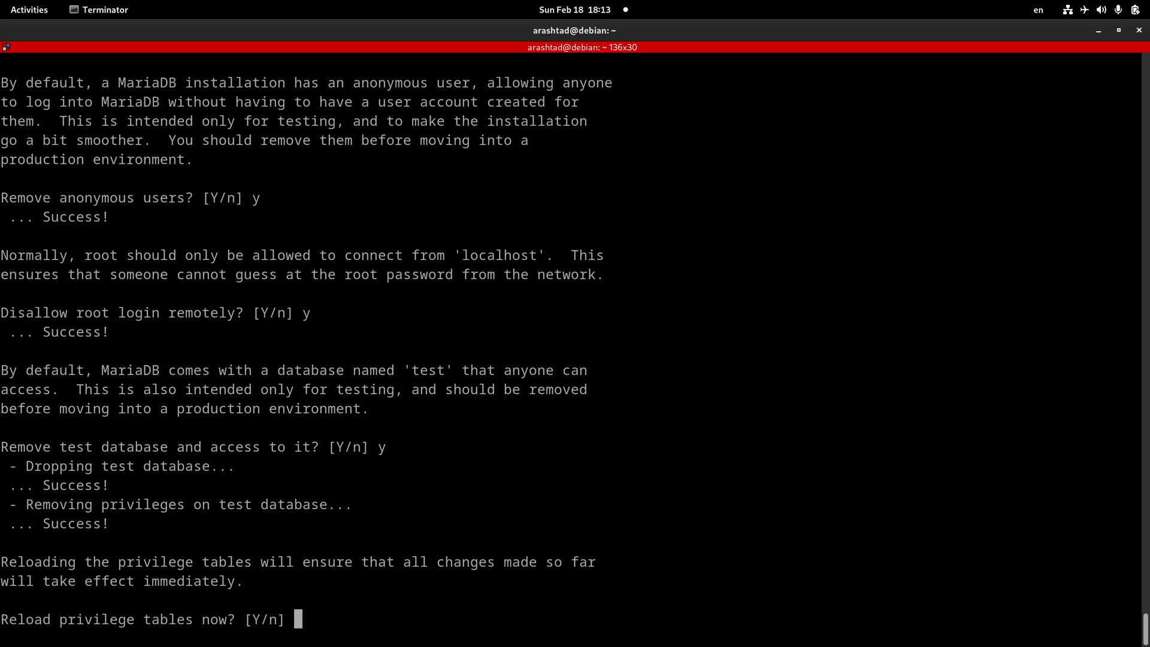
type("y")
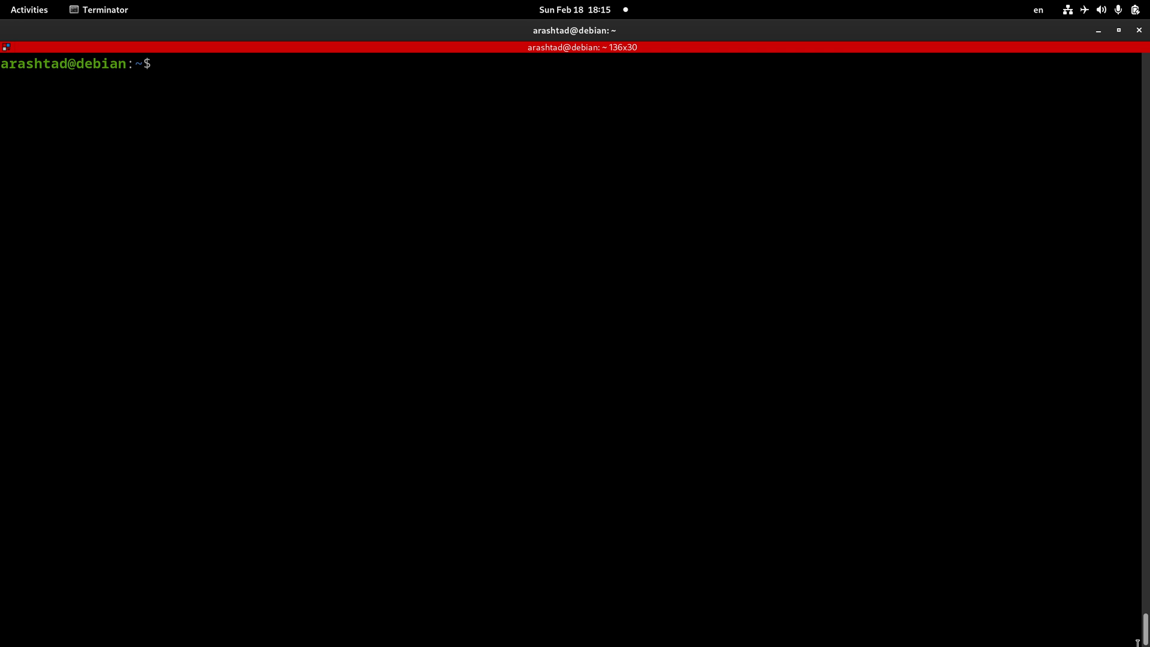
- Log into MariaDB as root with mysql -u root -p and the new password
type("mysql")
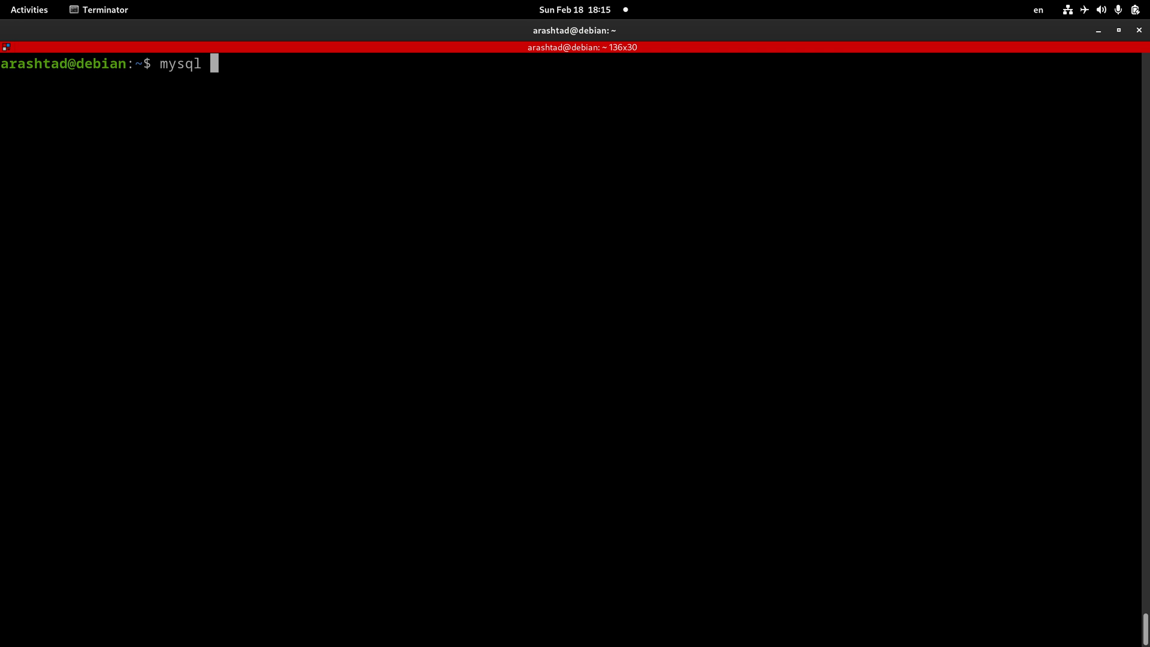
type("-u")
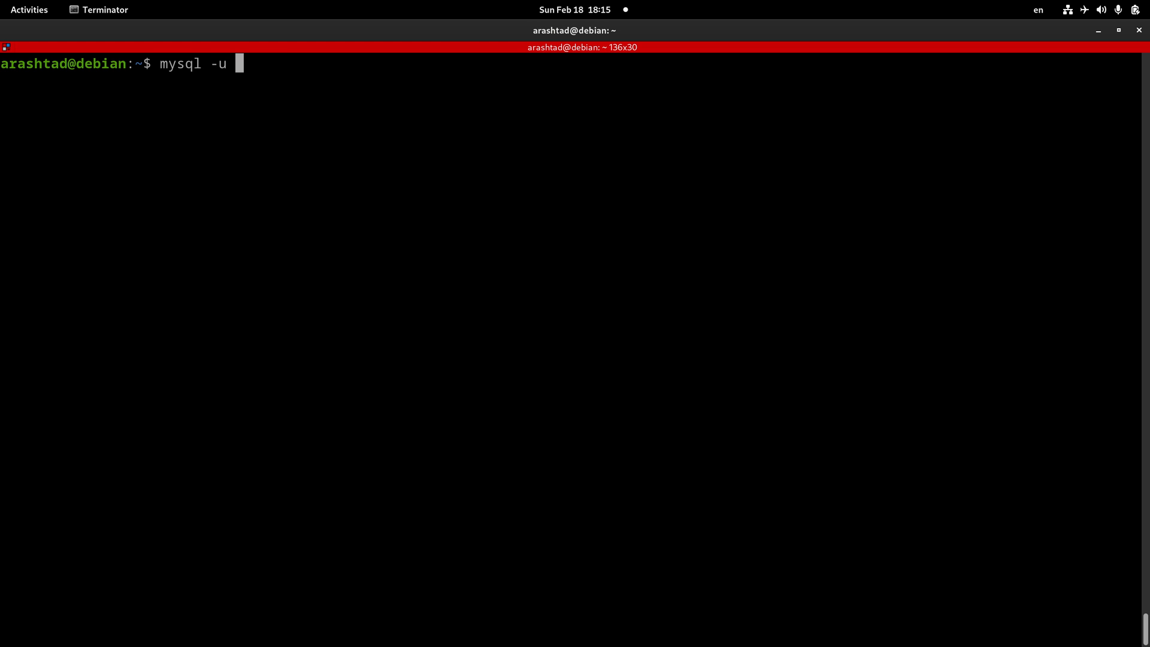
type("root -")
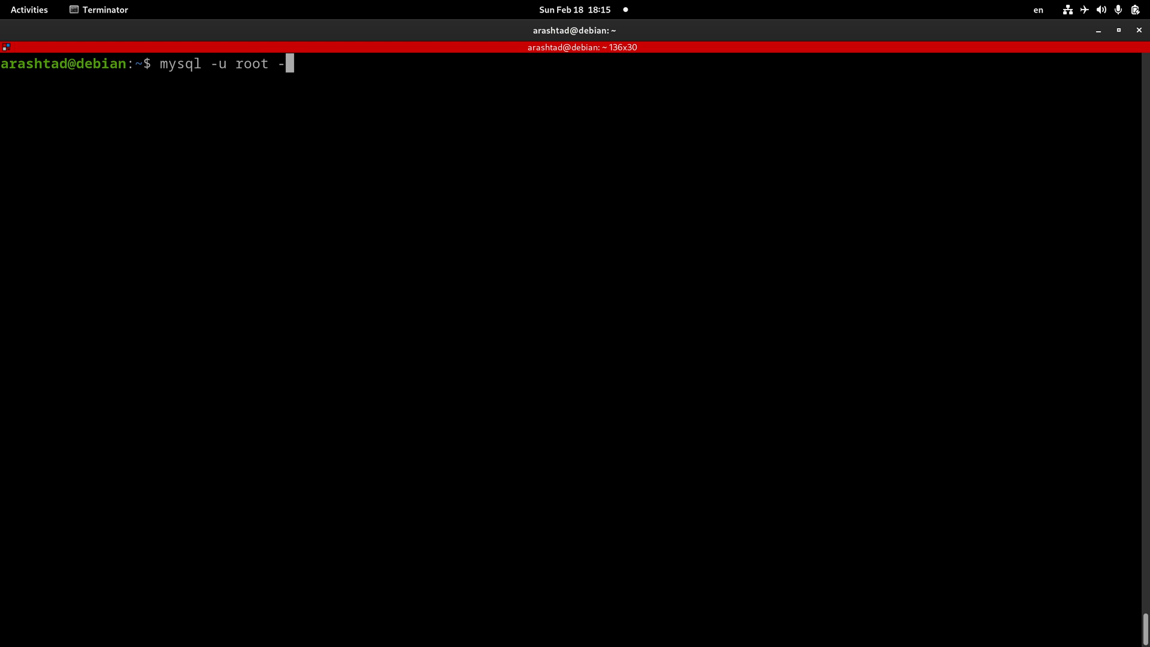
key("Return")
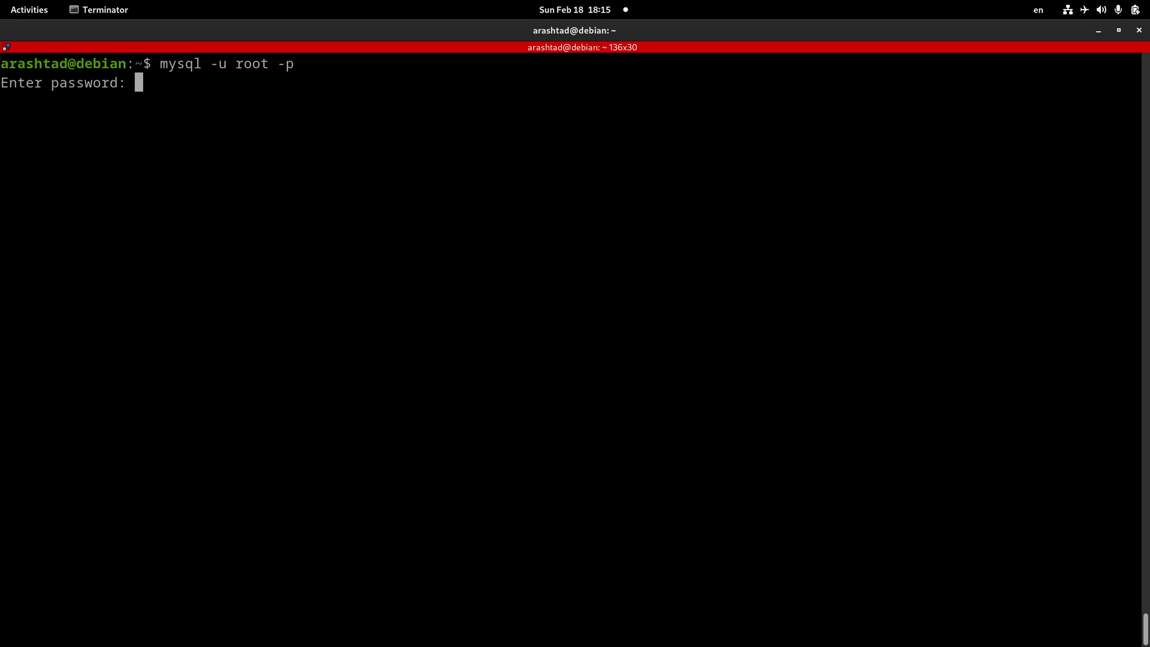
key("Return")
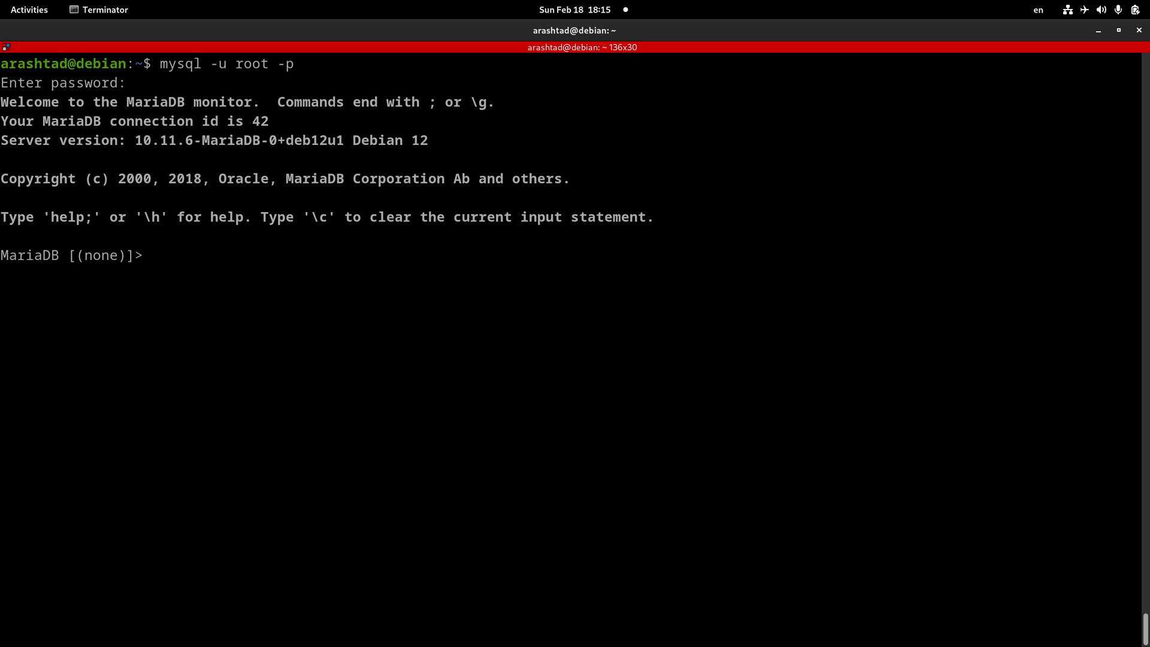
- List the four default databases with show databases; then exit the MariaDB monitor
type("show")
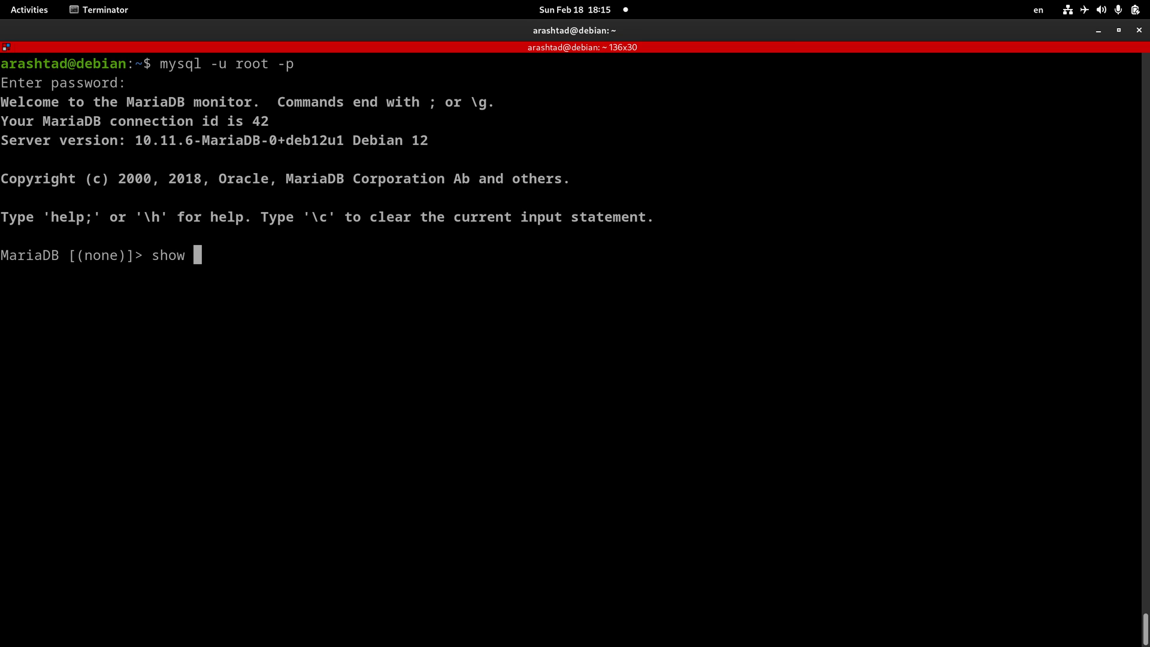
type("databas")
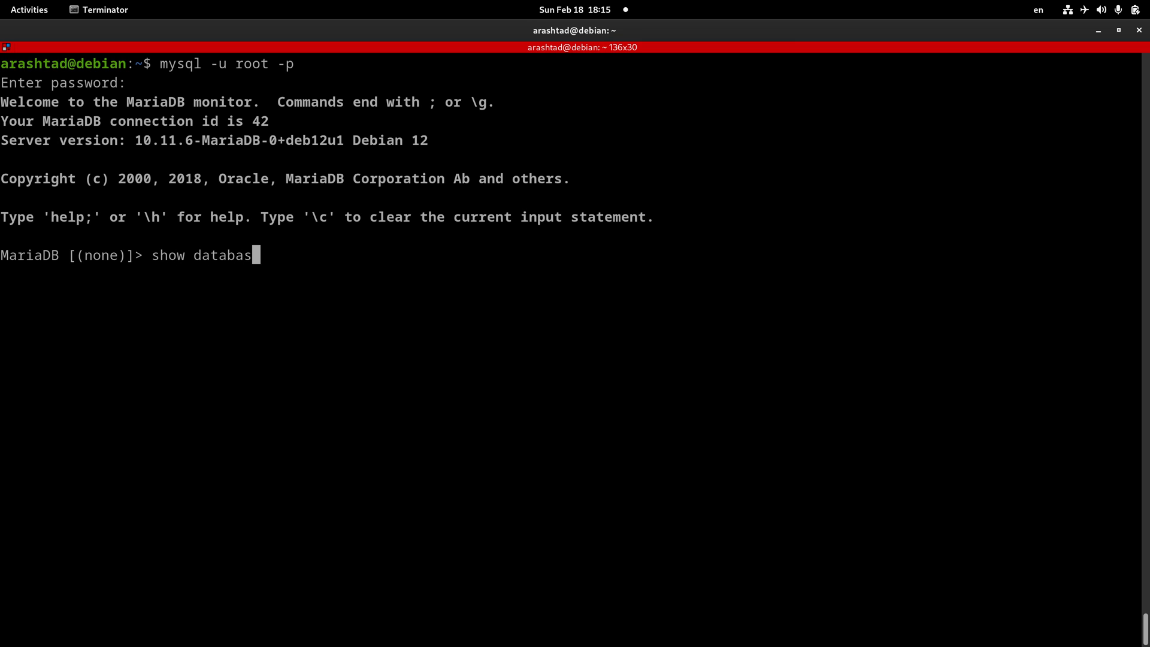
key("Return")
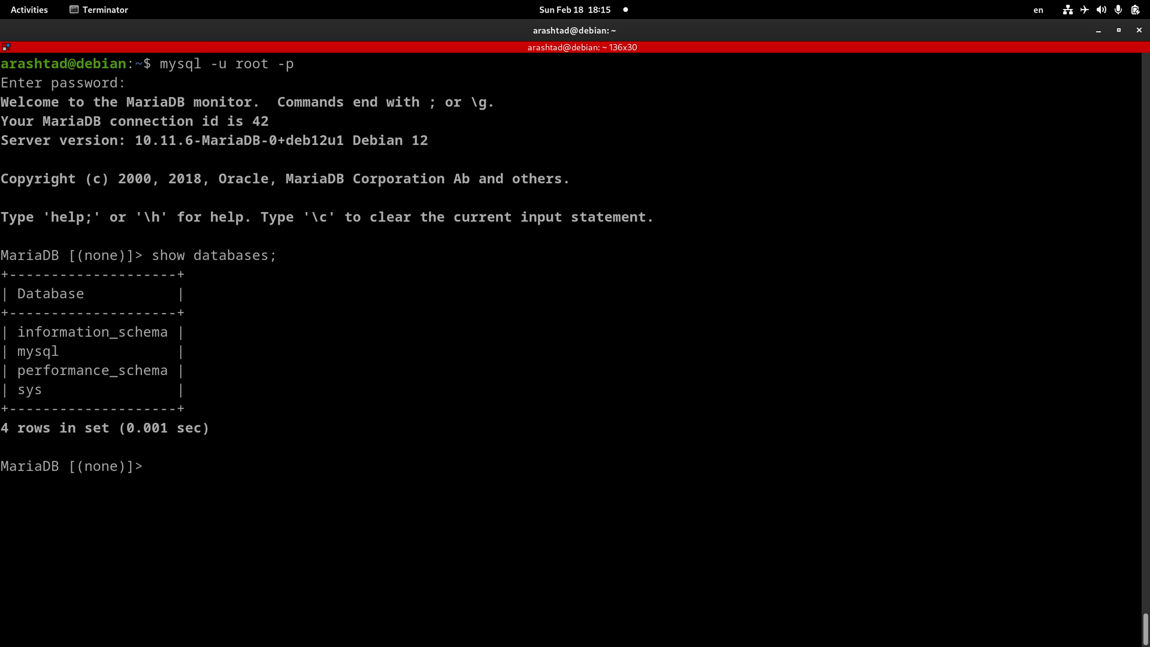
type("exit")
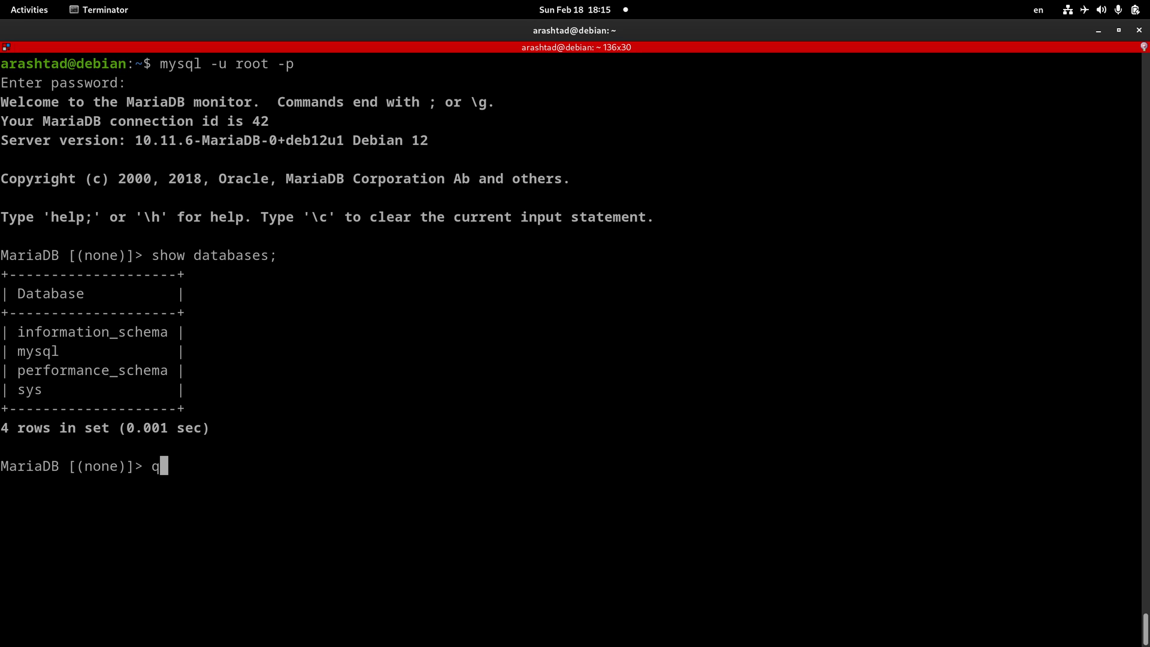
key("Return")
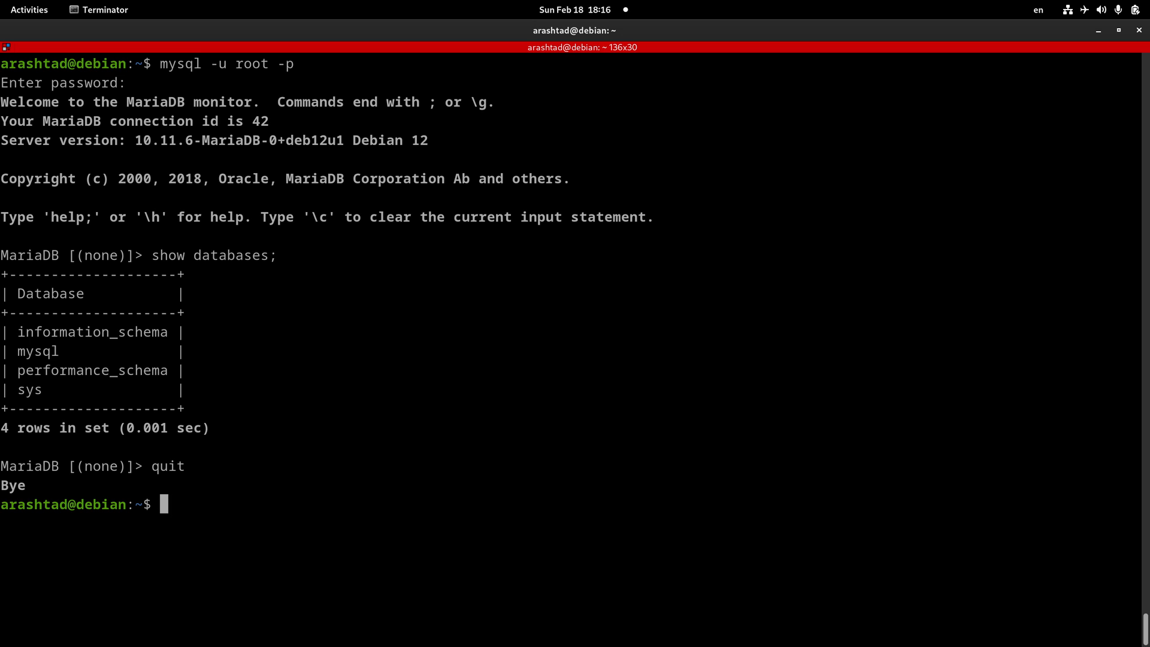
type("sudo apt")
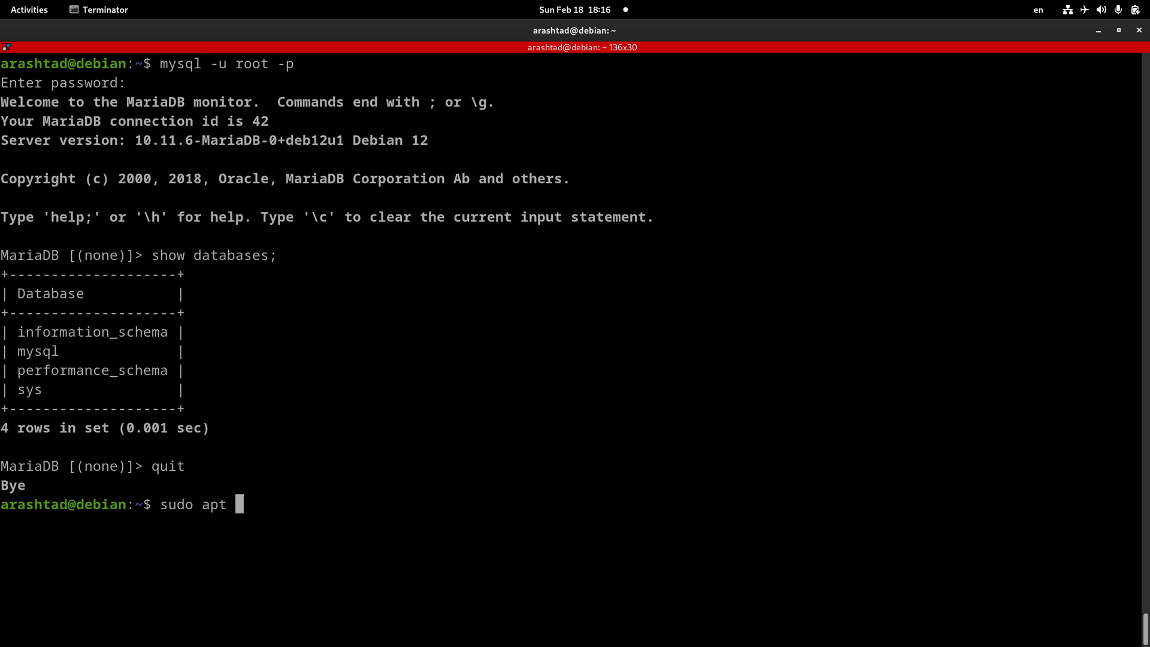
- Run sudo apt remove --purge mariadb-server -y to remove the server, its plugins and config files
type("remove")
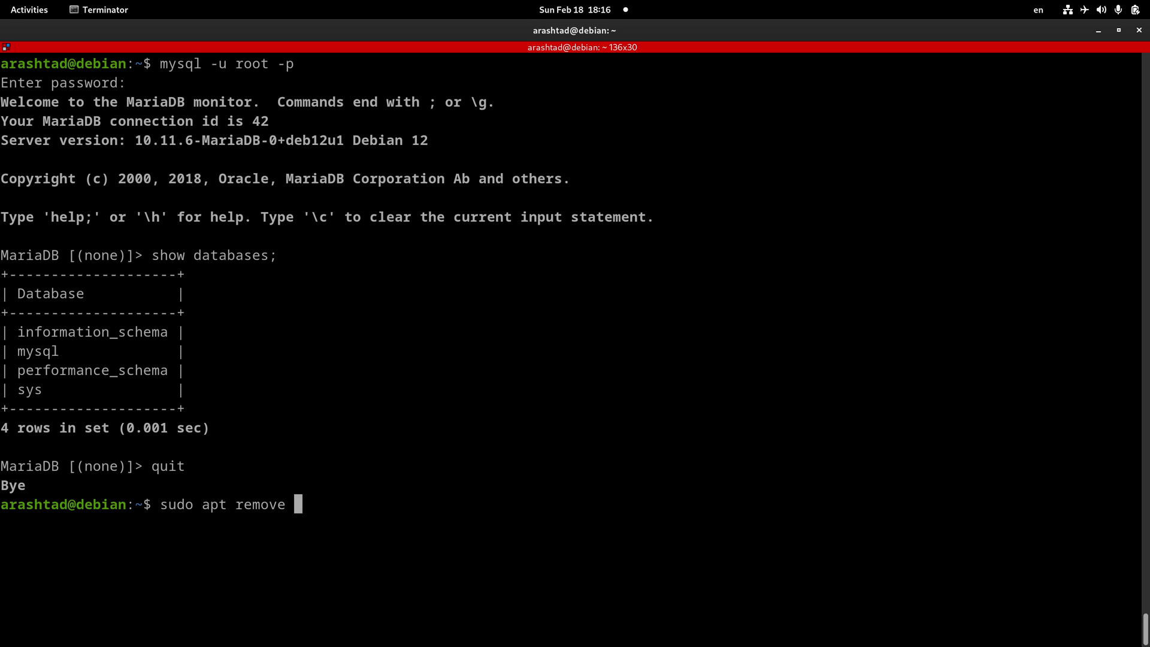
type("--purge")
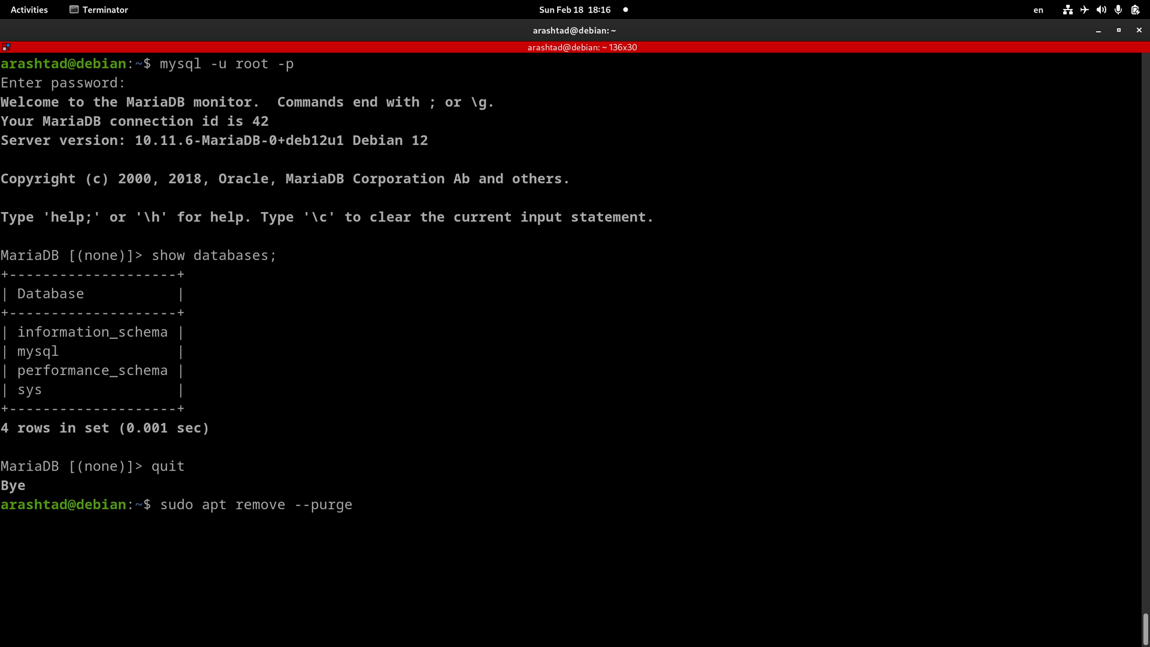
type("maria")
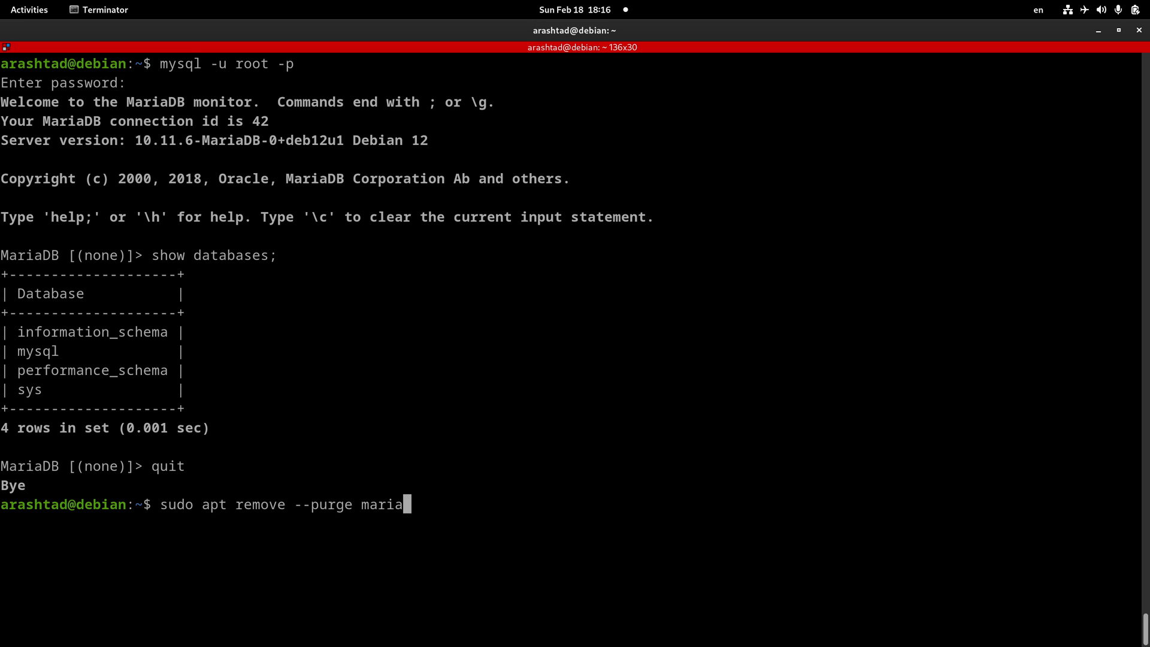
type("db-serve")
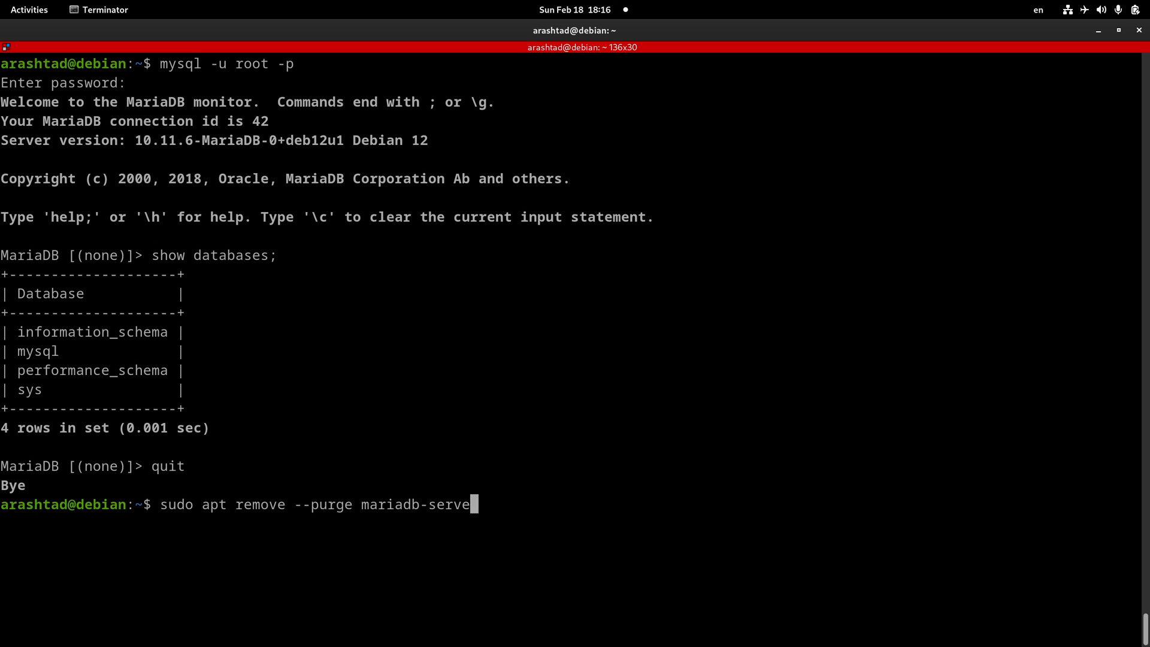
type("-")
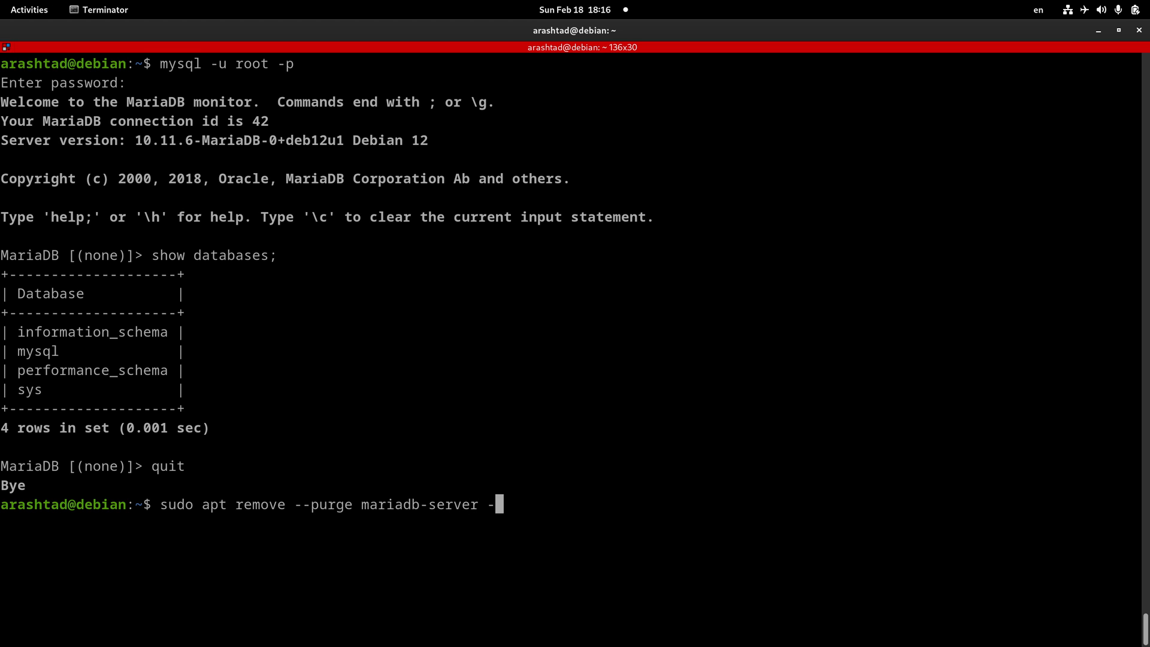
key("Return")
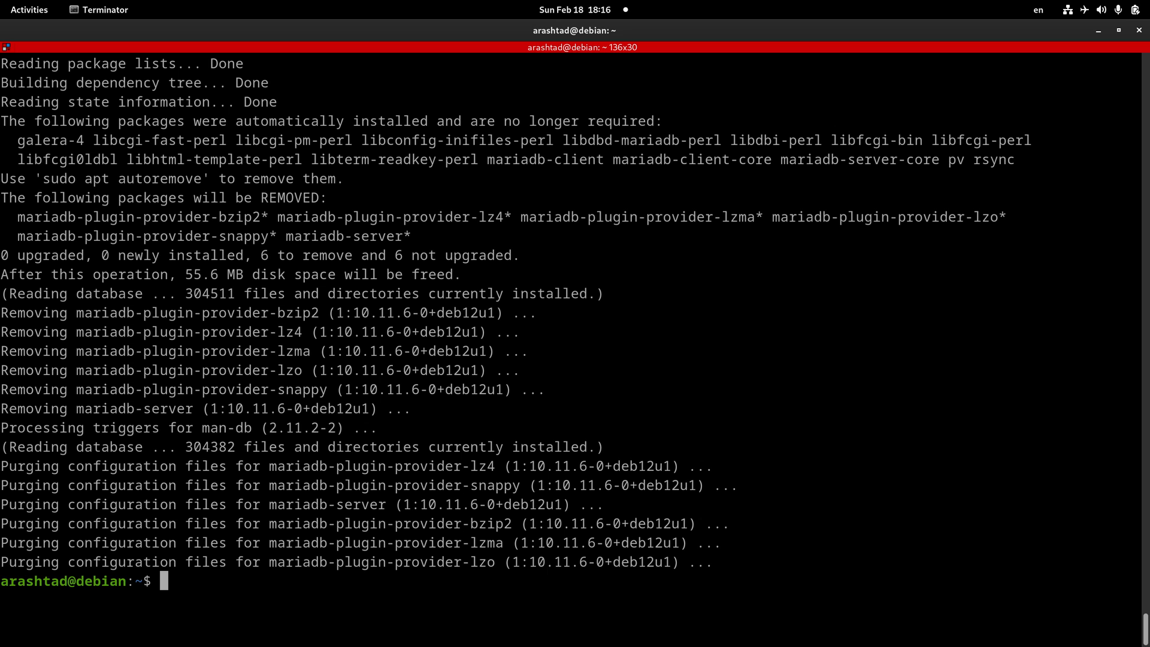
- Enter sudo apt autoremove at the prompt without running it yet
type("sudo a")
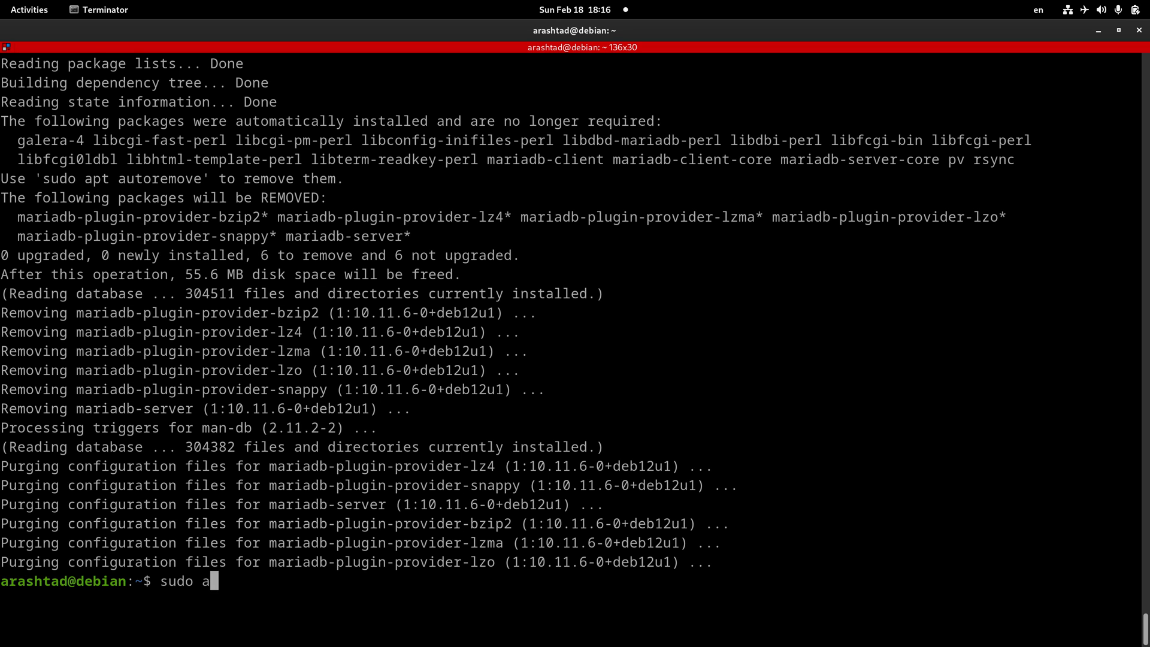
type("pt auto")
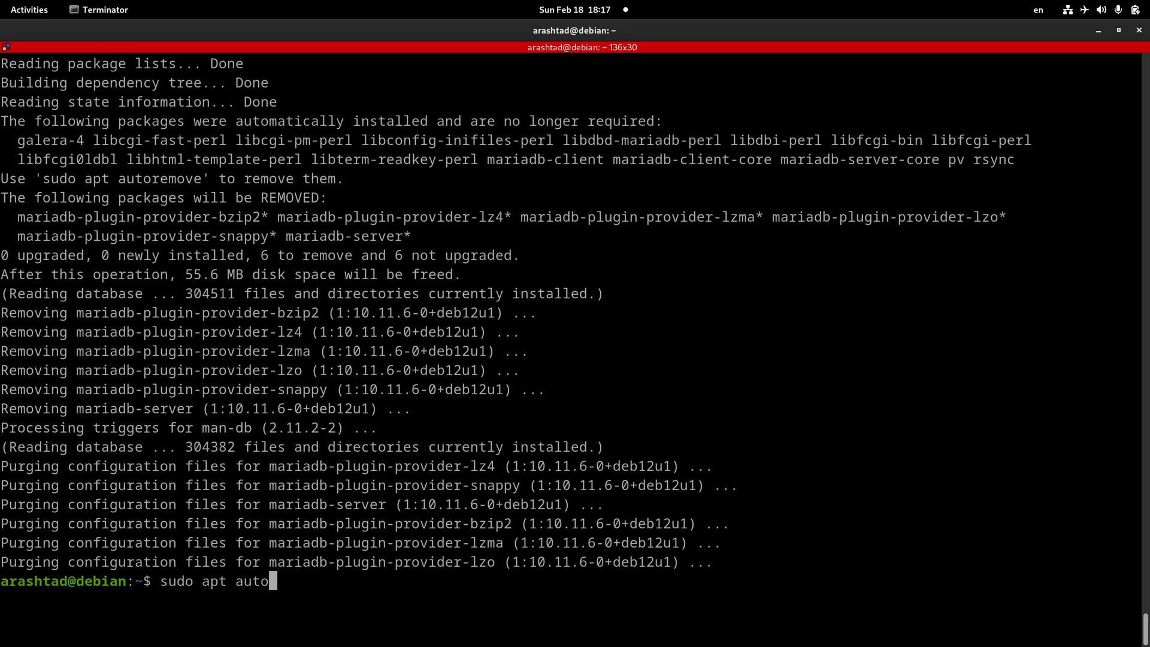
type("remove")
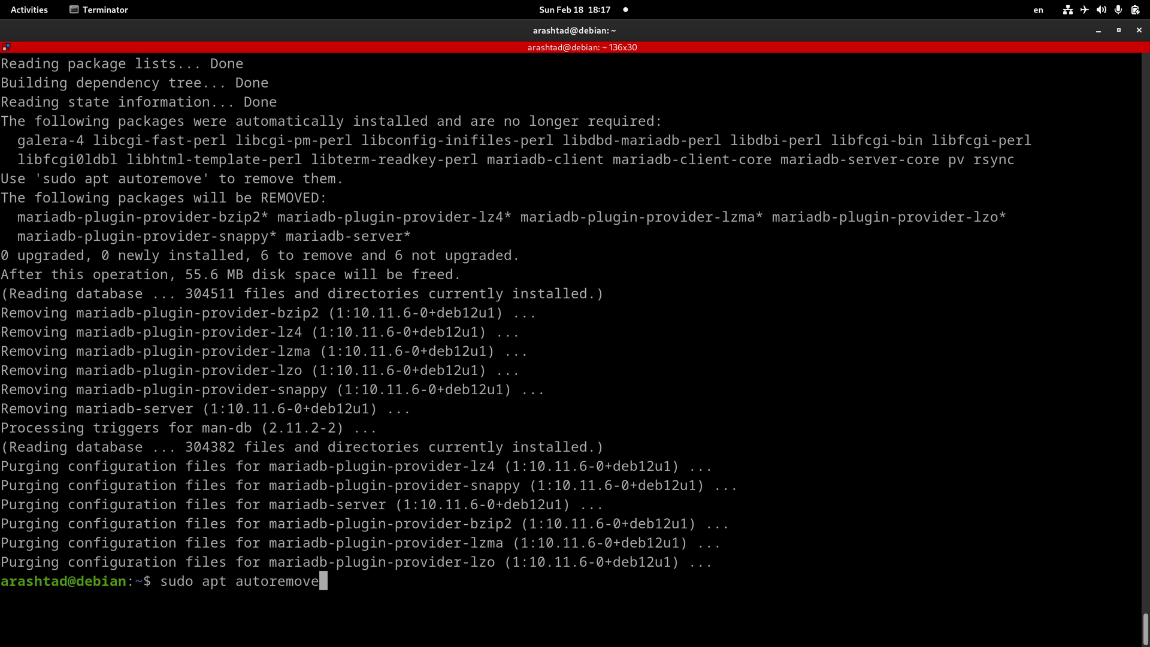